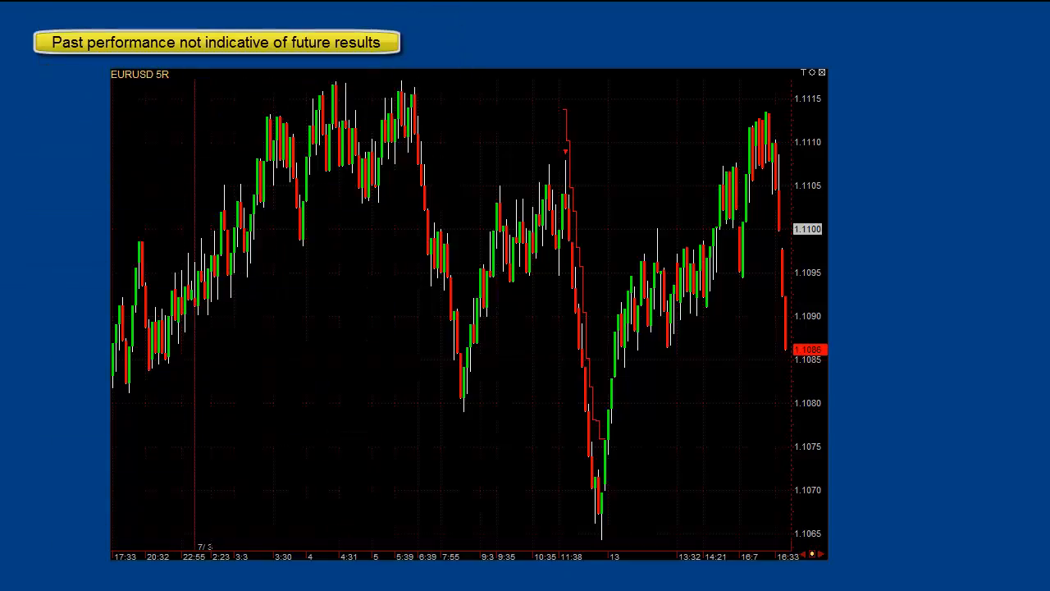
pyautogui.moveTo(289, 427)
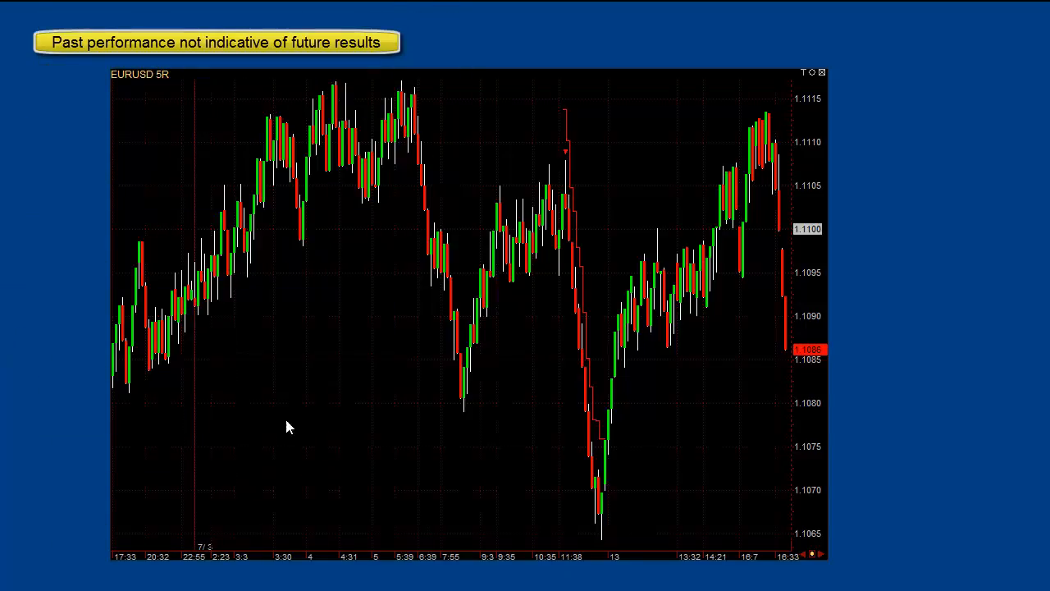
pyautogui.moveTo(486, 387)
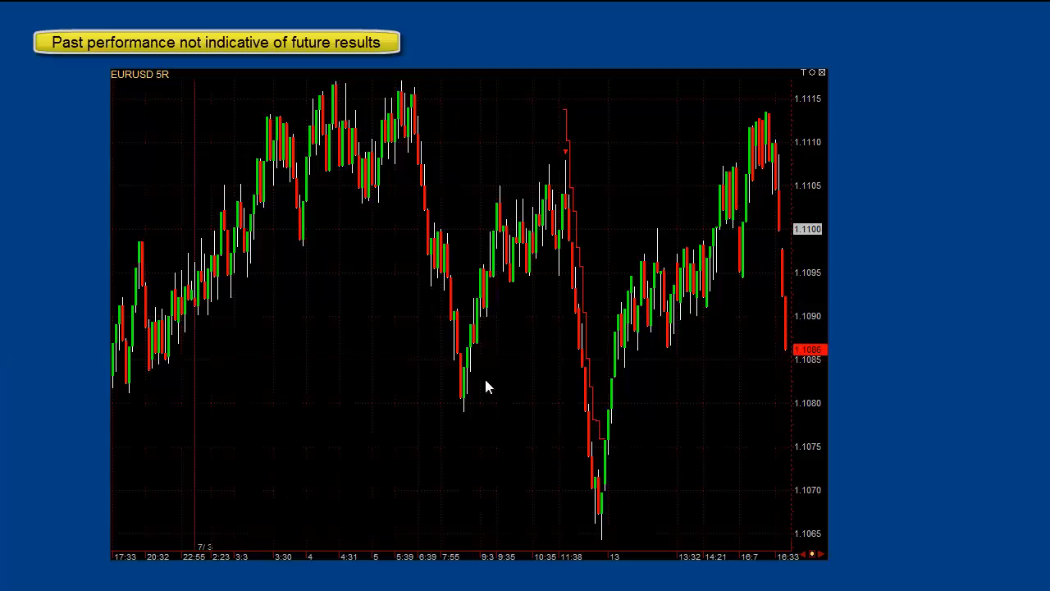
pyautogui.moveTo(566, 252)
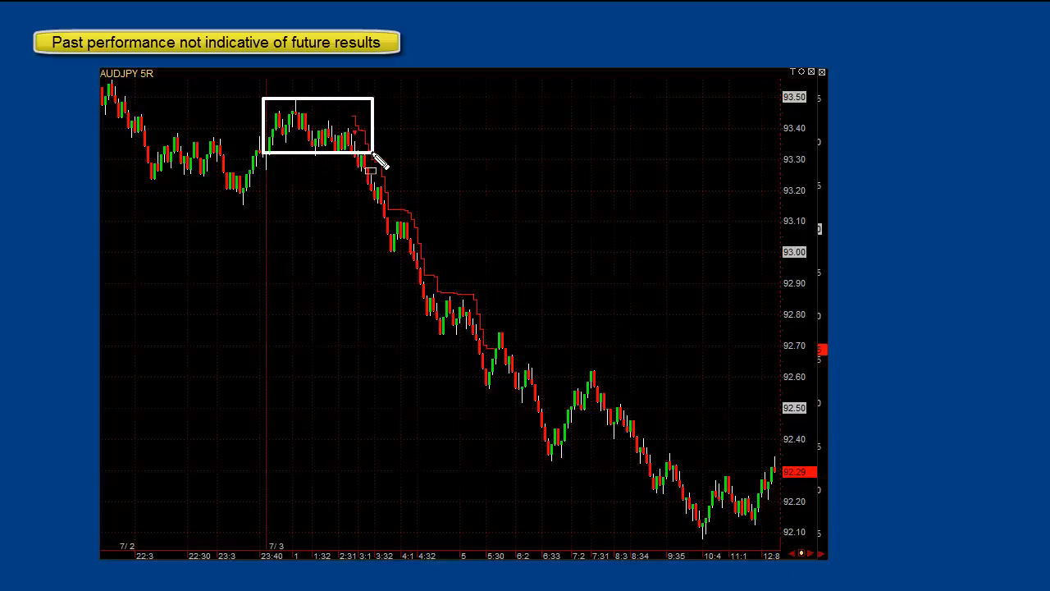
pyautogui.moveTo(287, 164)
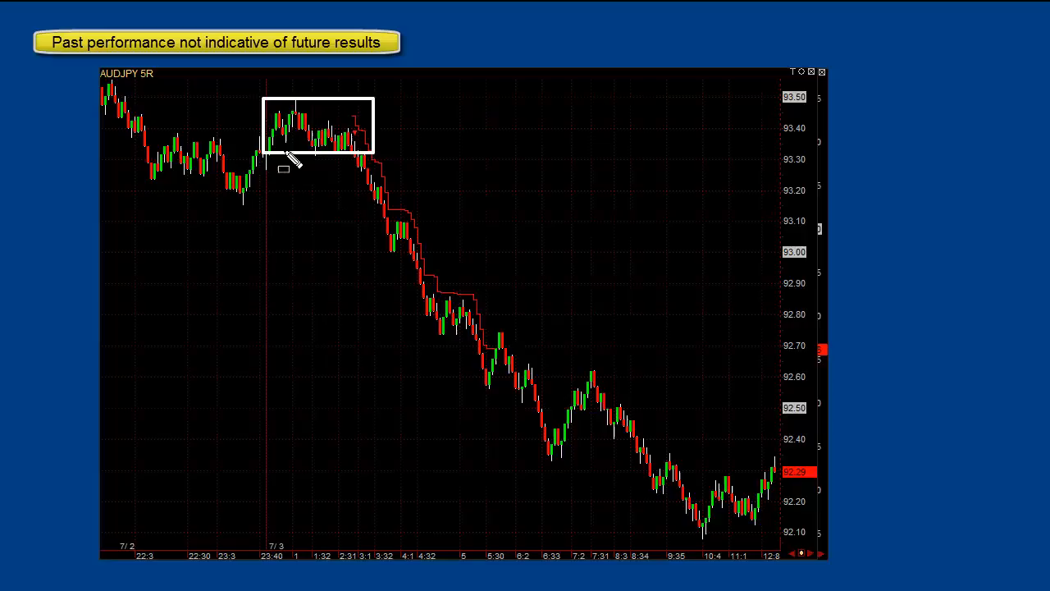
pyautogui.moveTo(145, 106)
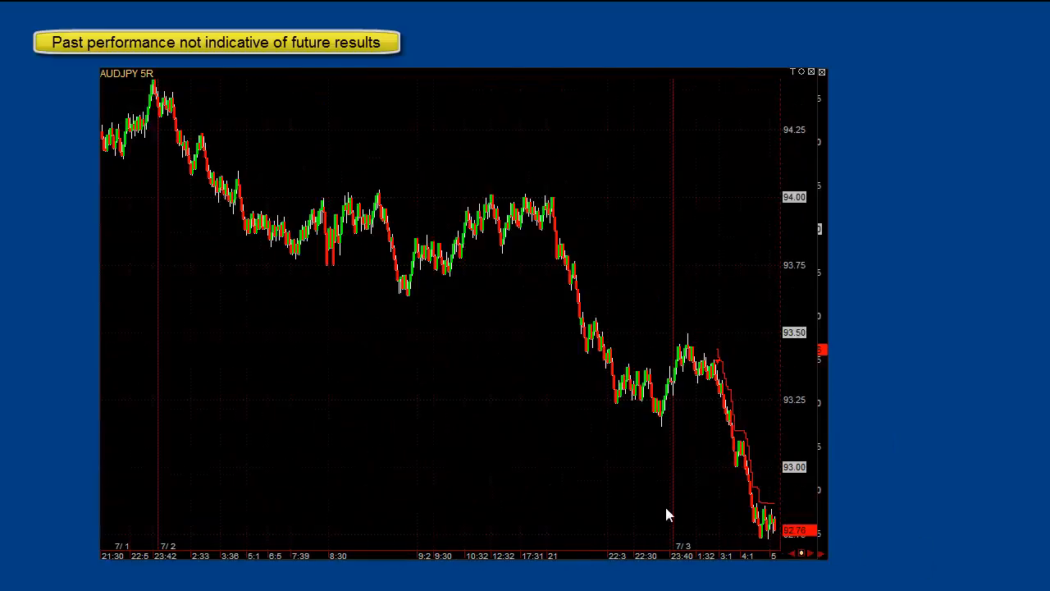
# Step: Scroll the AUDJPY 5R chart right to the 7/3 session with the narrow range and drop
pyautogui.hscroll(3)
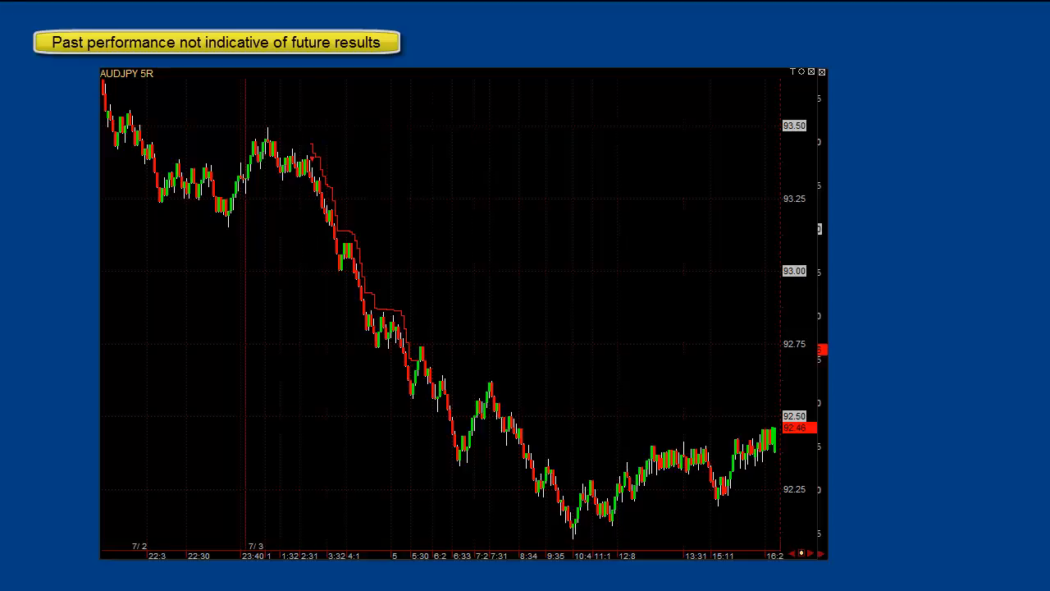
pyautogui.moveTo(249, 151)
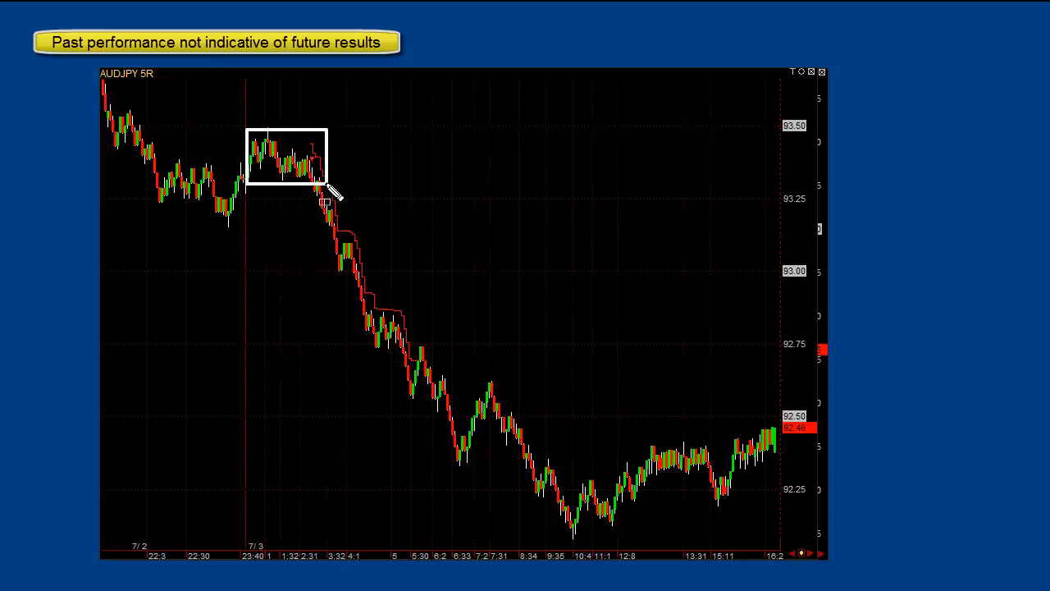
pyautogui.moveTo(279, 144)
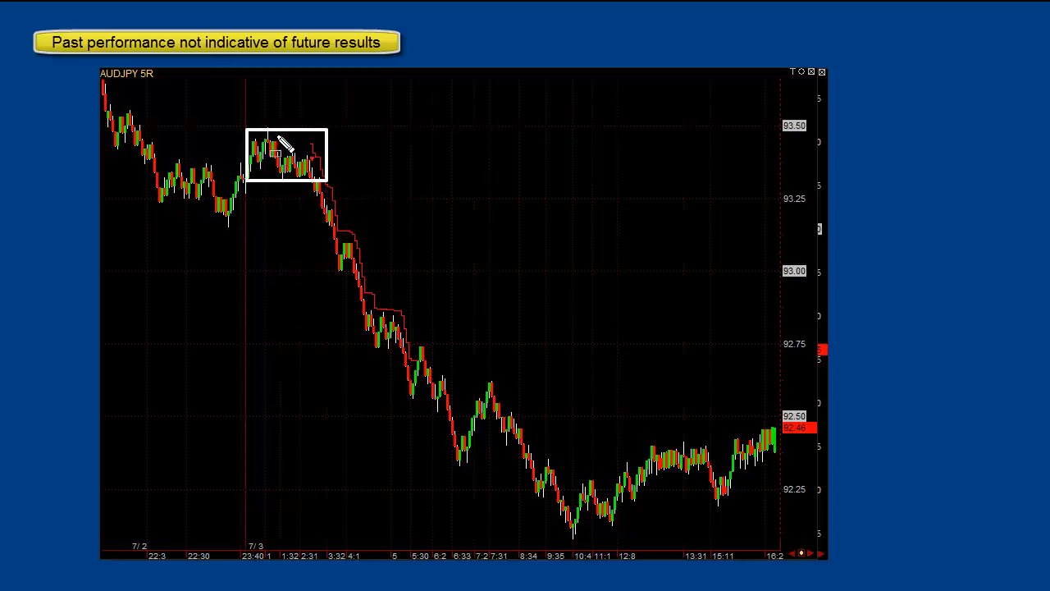
pyautogui.moveTo(320, 182)
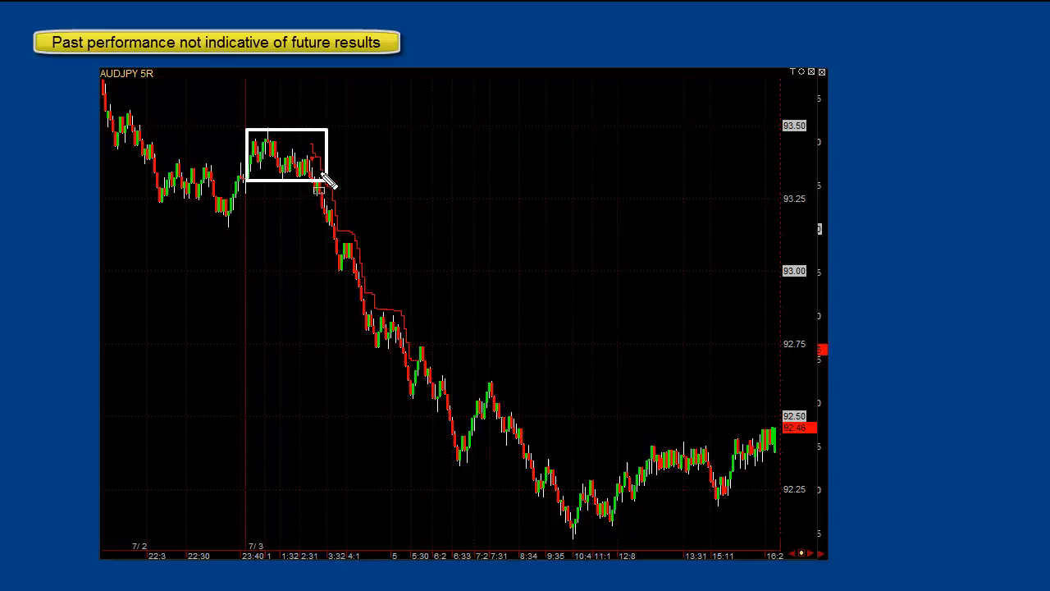
pyautogui.moveTo(353, 320)
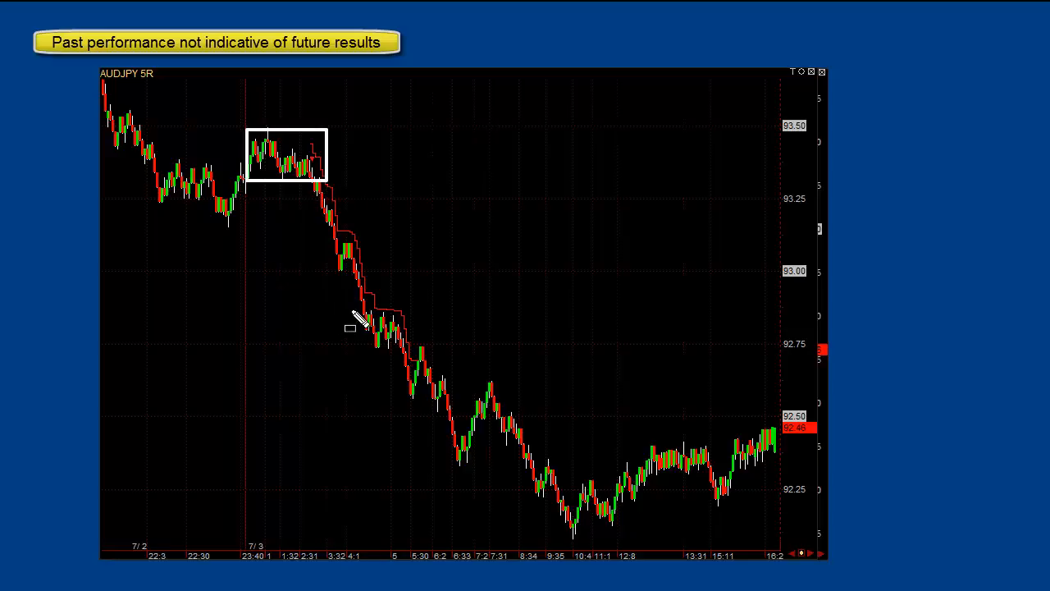
pyautogui.moveTo(341, 282)
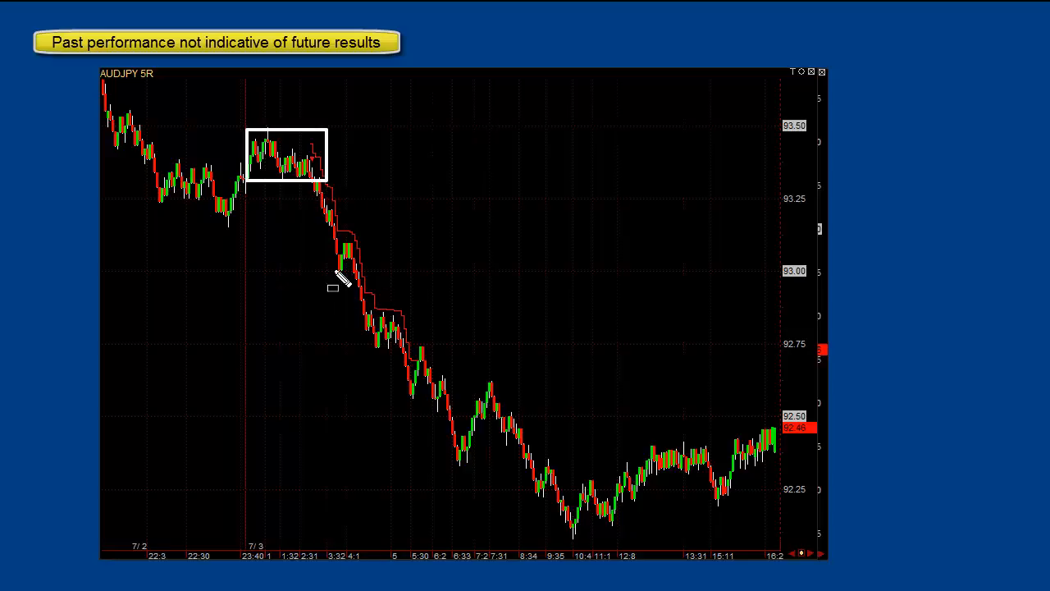
pyautogui.moveTo(320, 184)
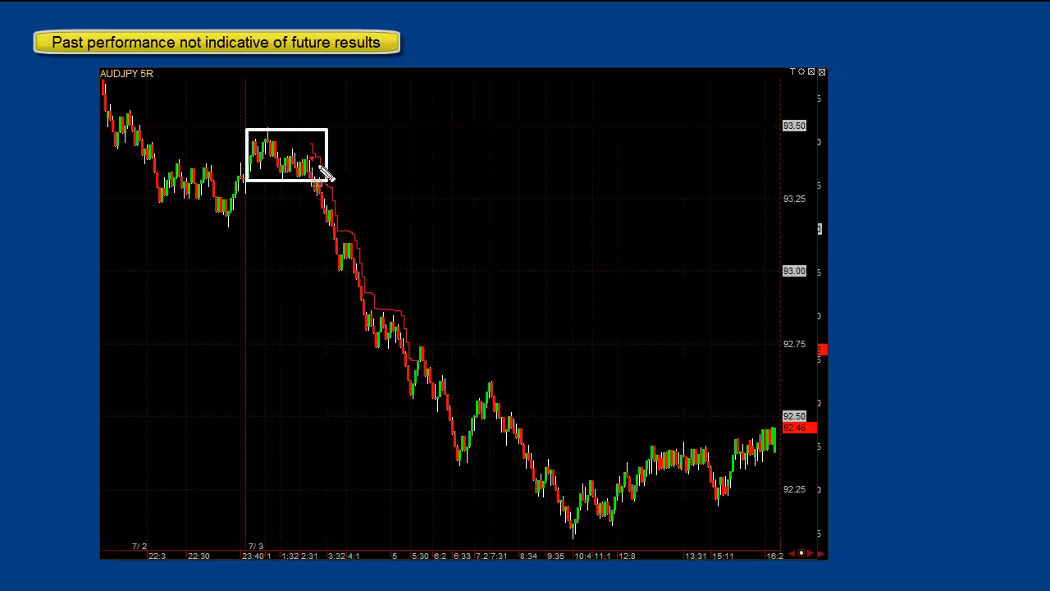
pyautogui.moveTo(467, 340)
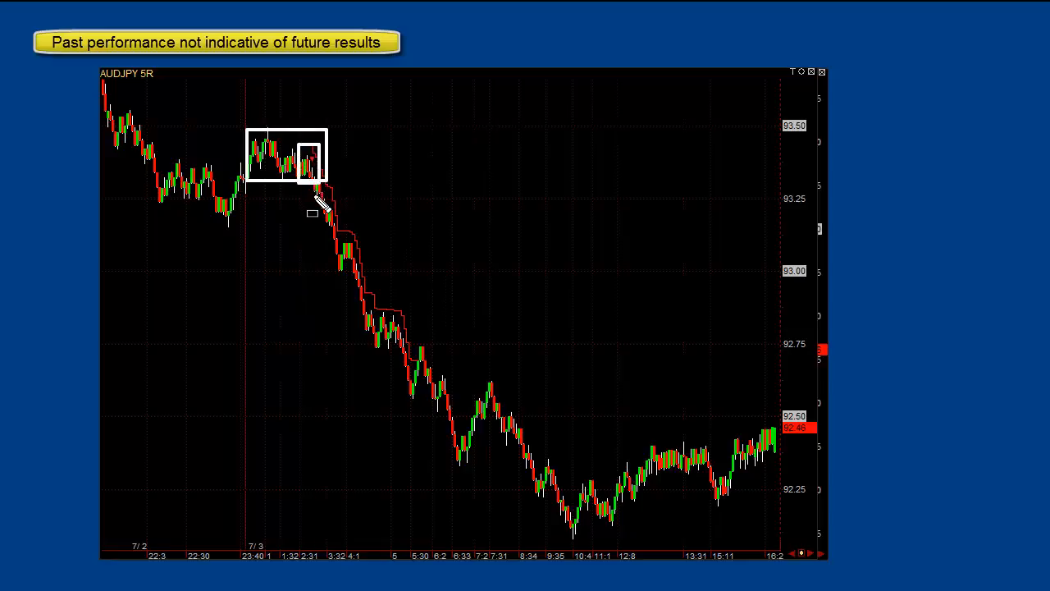
pyautogui.moveTo(312, 189); pyautogui.dragTo(376, 345)
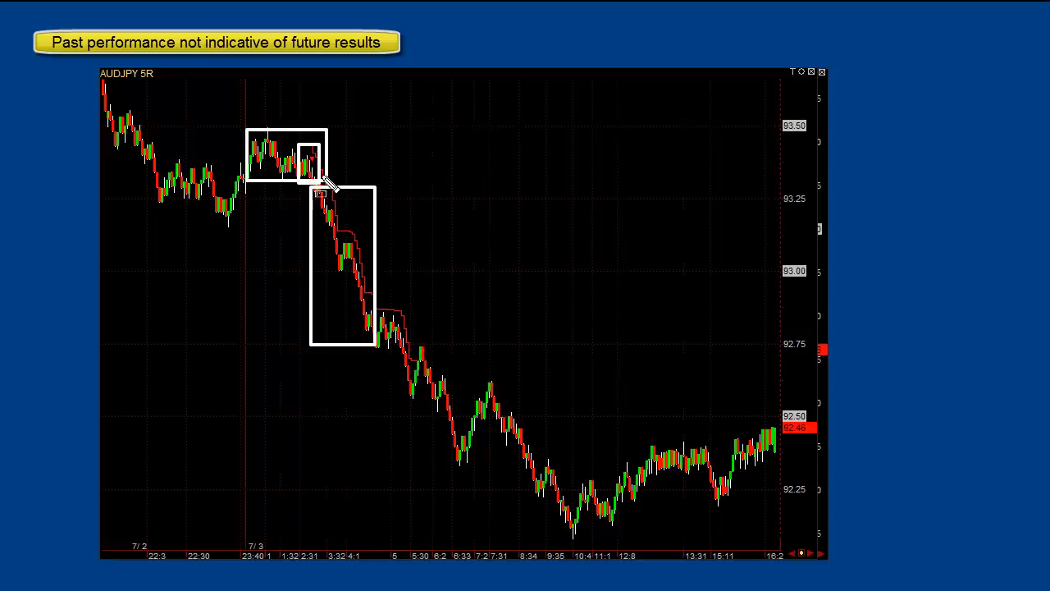
pyautogui.moveTo(326, 272)
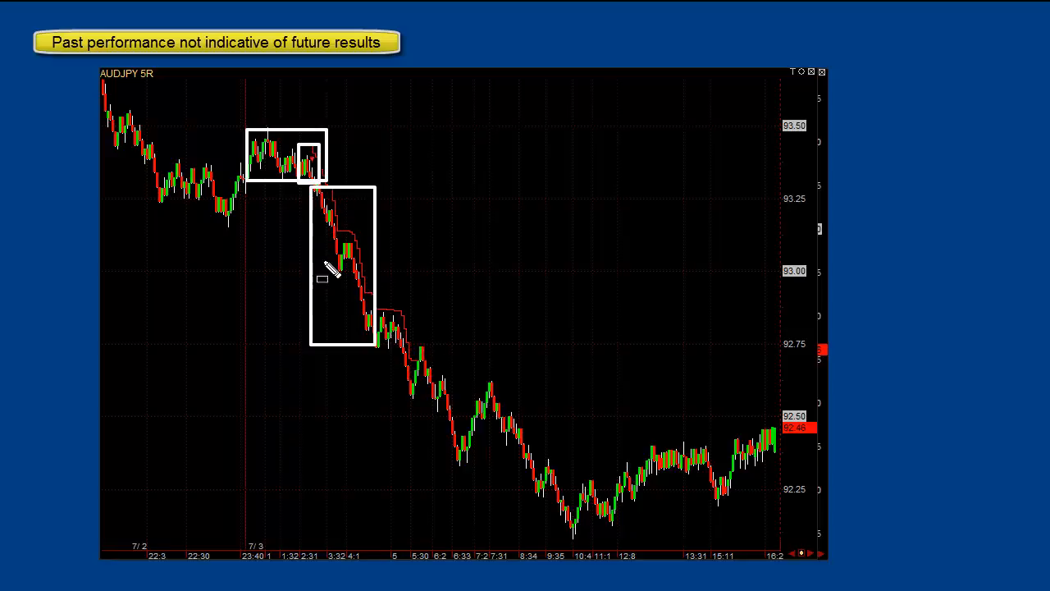
pyautogui.moveTo(296, 369)
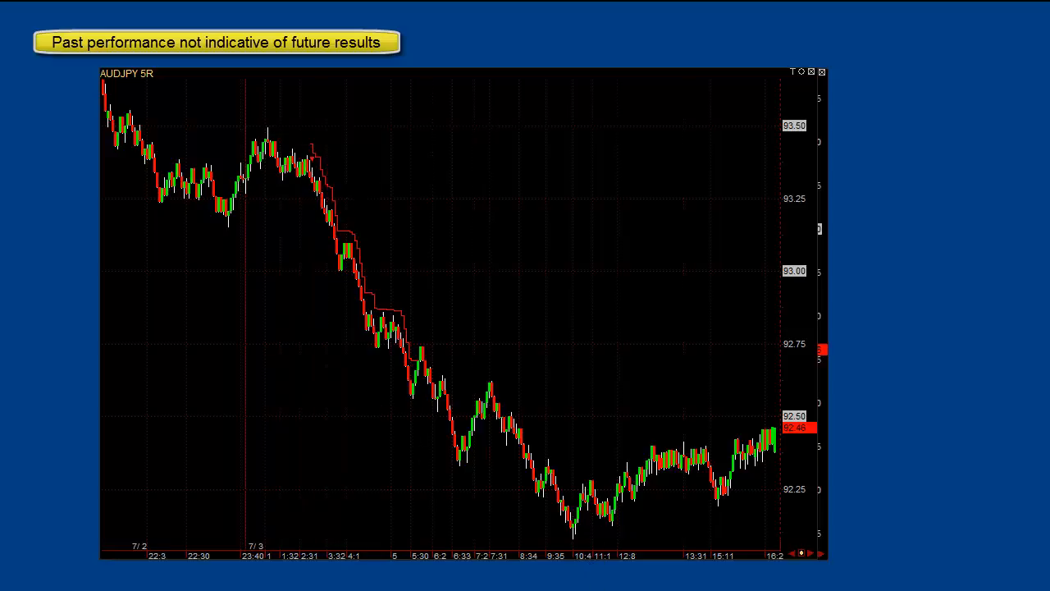
pyautogui.moveTo(542, 69)
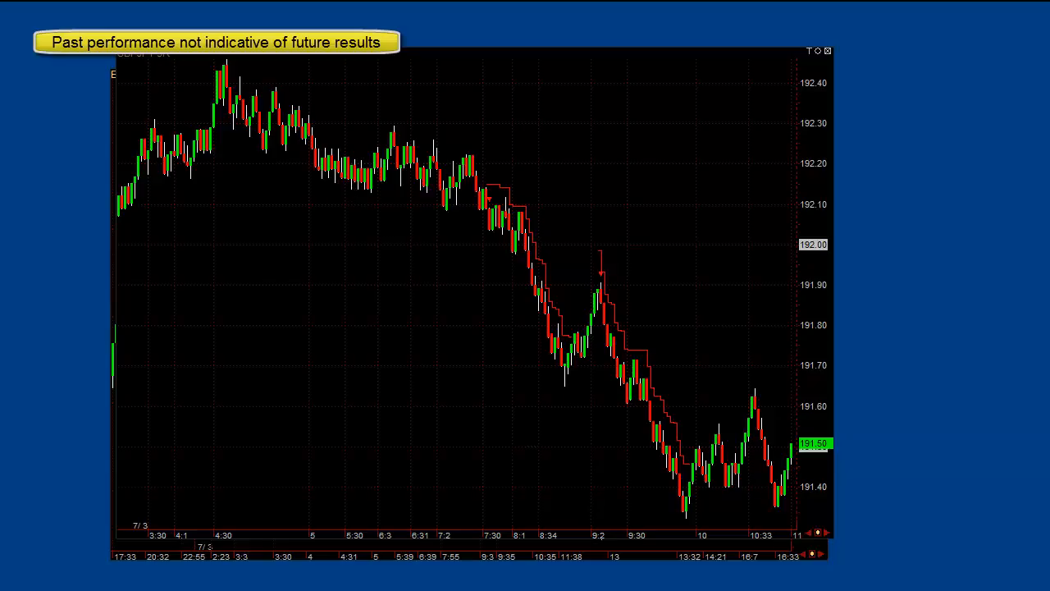
# Step: Load the next pair's 5R chart, the one trading near 192 that sold off on 7/3
pyautogui.moveTo(325, 125); pyautogui.dragTo(461, 195)
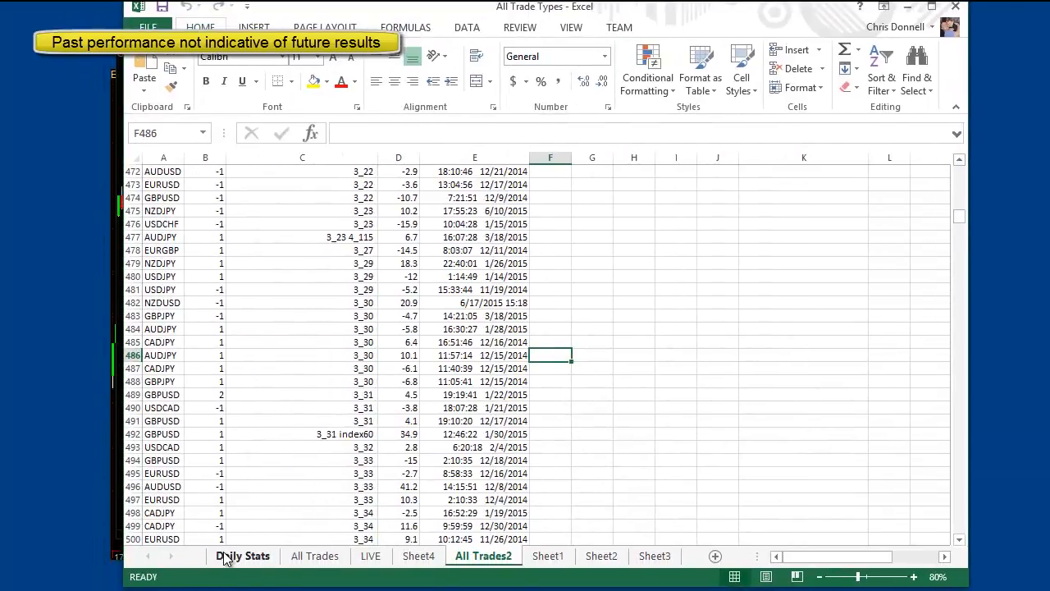
pyautogui.click(243, 555)
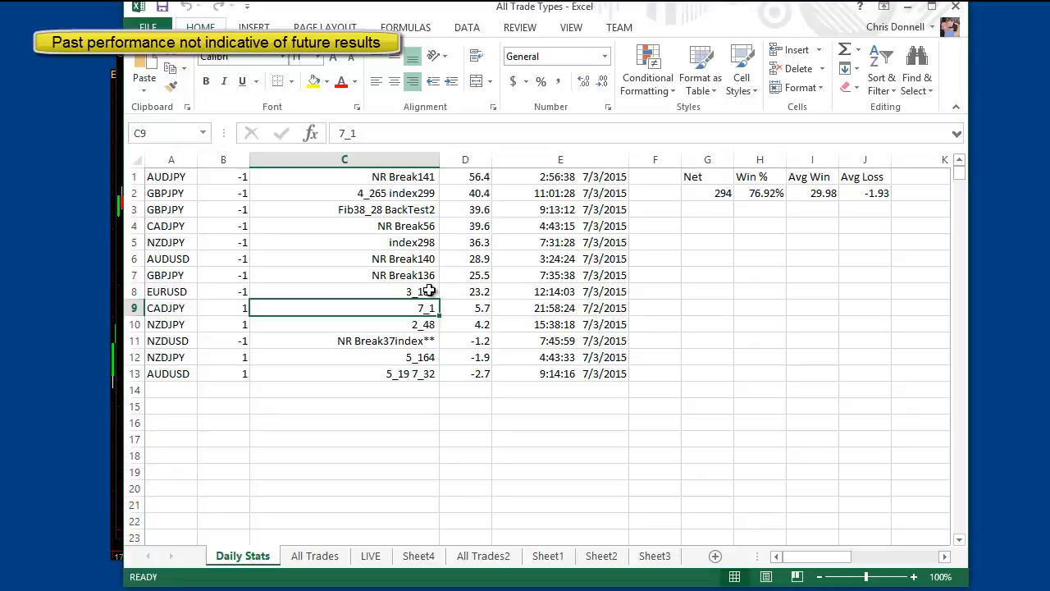
pyautogui.moveTo(413, 230)
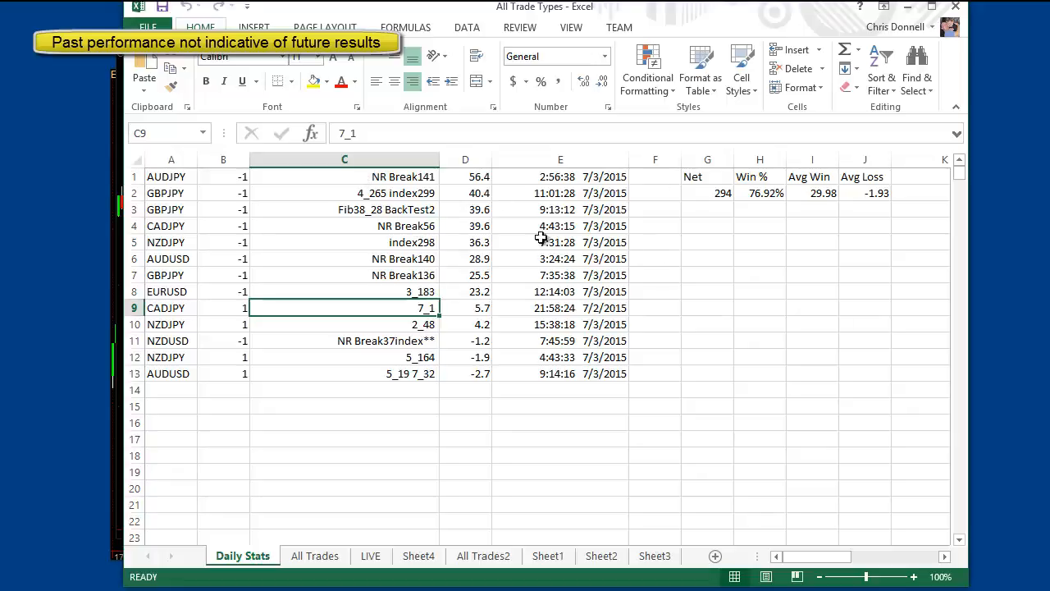
pyautogui.moveTo(746, 233)
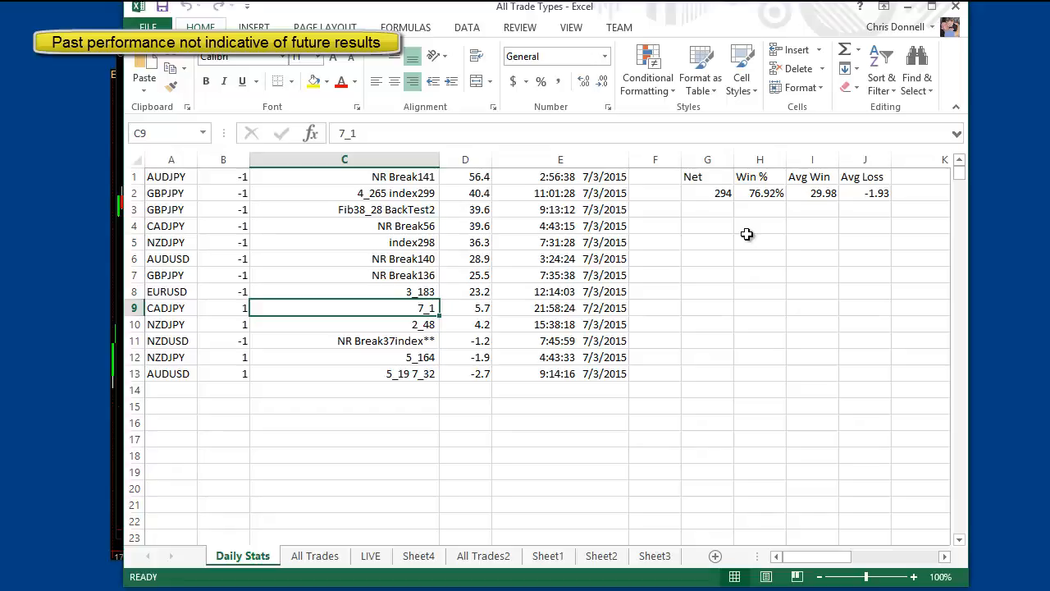
pyautogui.moveTo(345, 384)
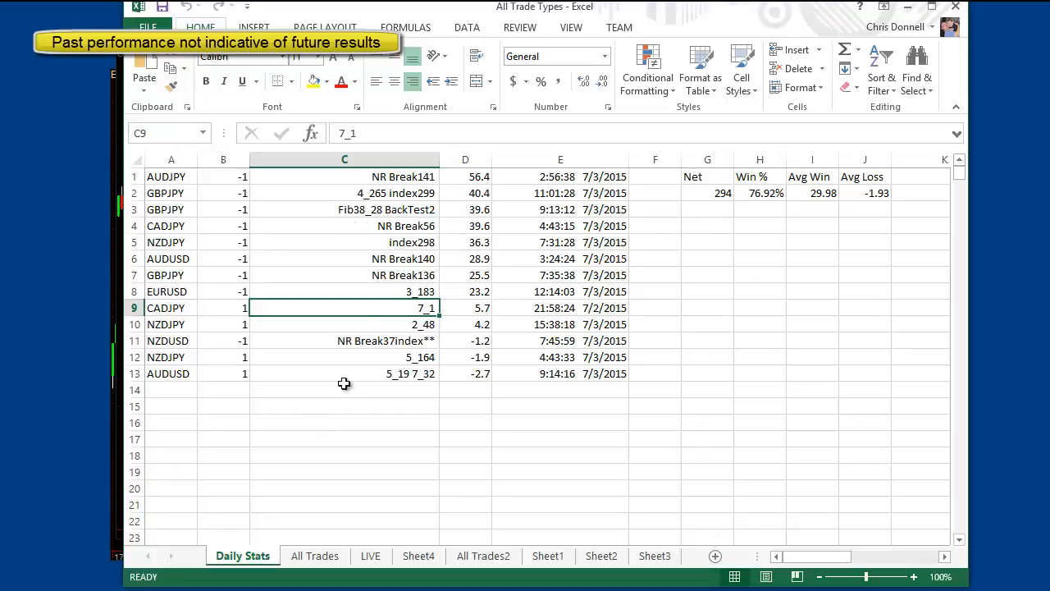
pyautogui.moveTo(671, 217)
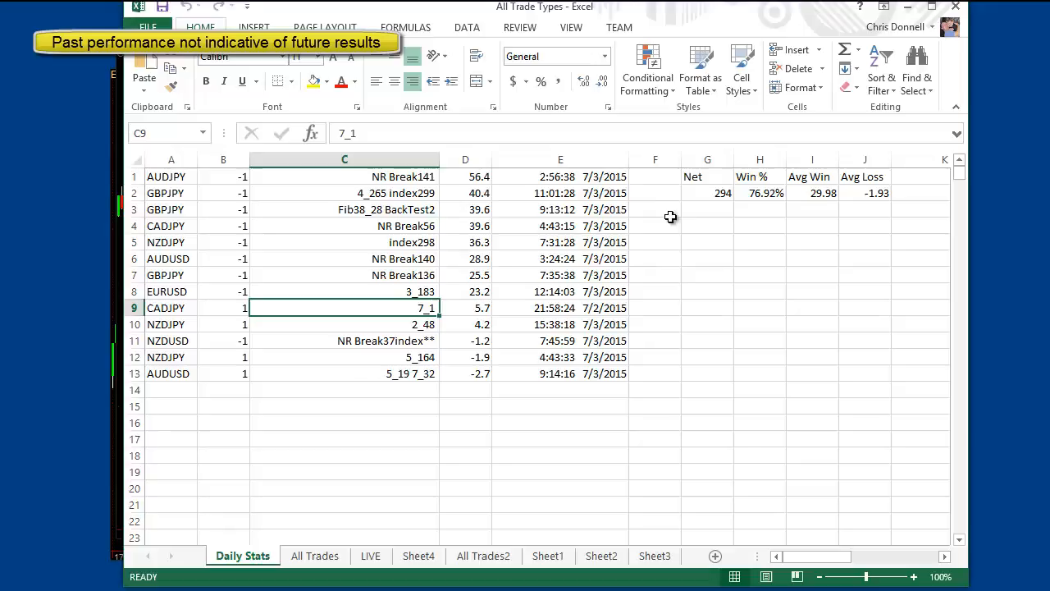
pyautogui.moveTo(725, 203)
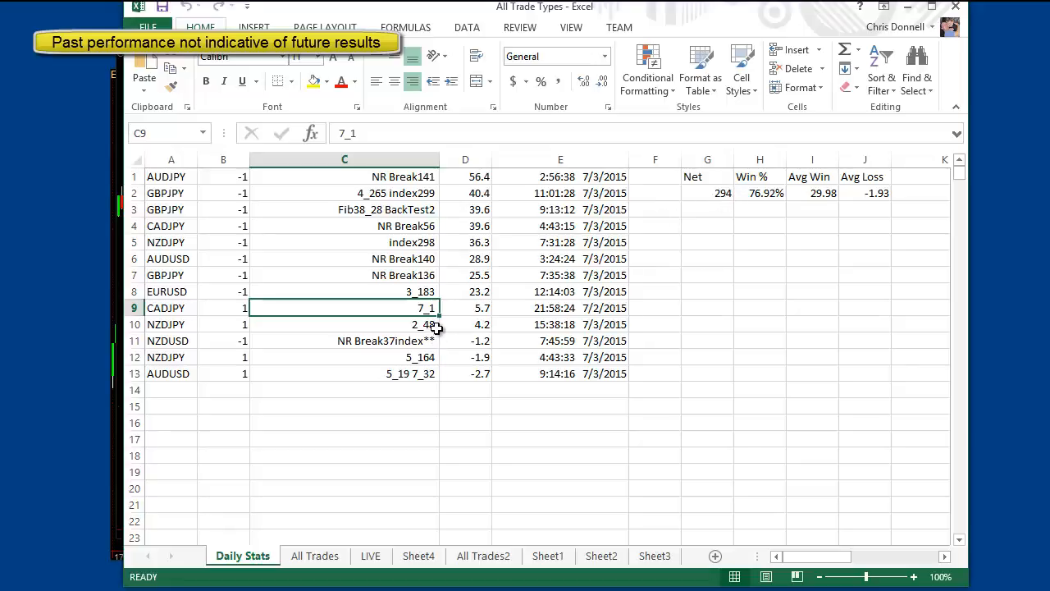
pyautogui.moveTo(384, 299)
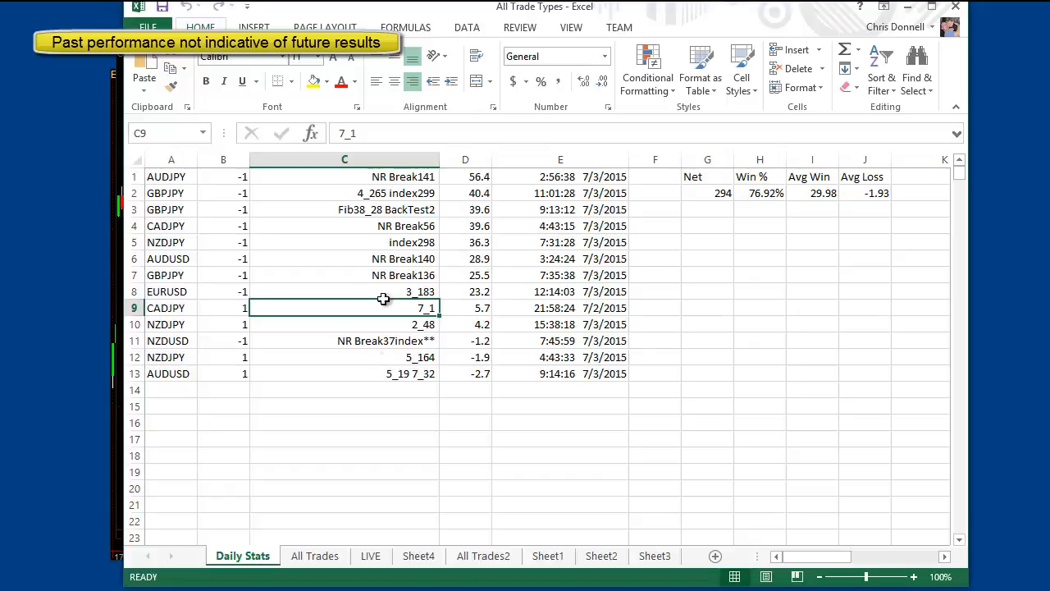
pyautogui.click(482, 555)
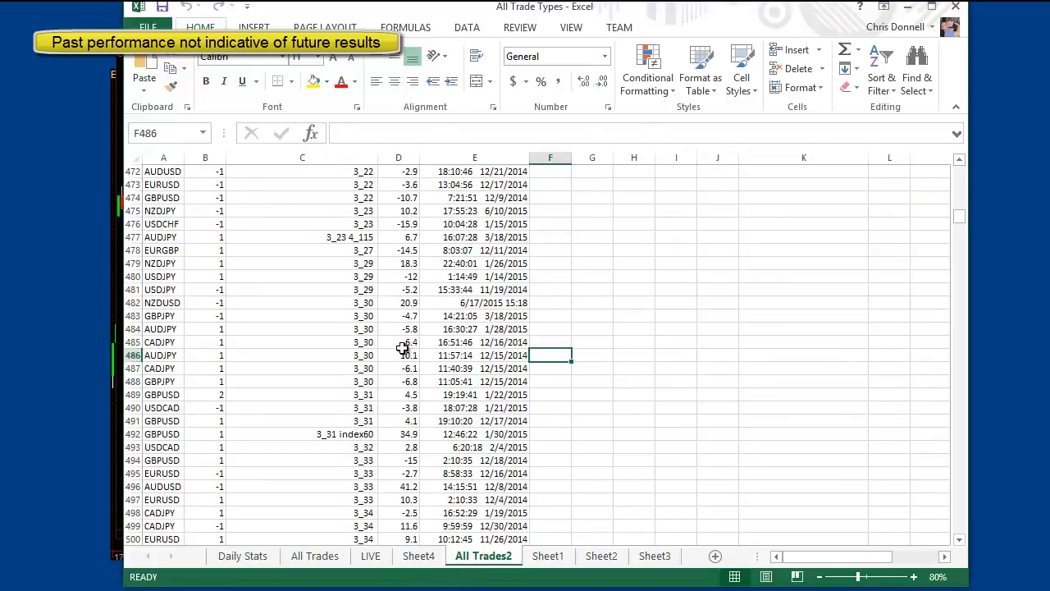
# Step: Review the NZDUSD 20.9 result near rows 485-487, then switch to the Daily Stats sheet
pyautogui.click(398, 302)
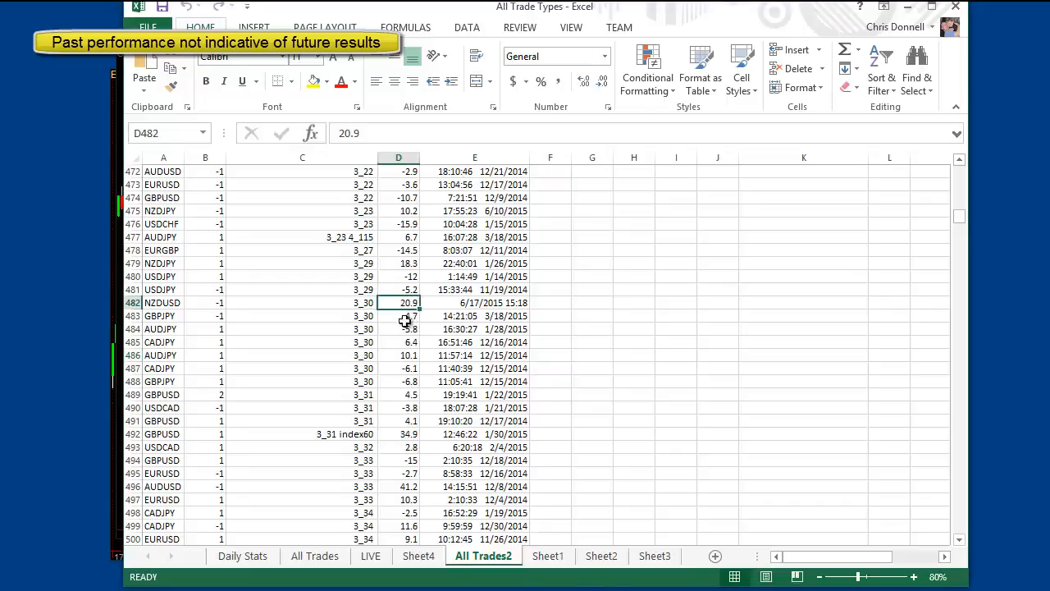
pyautogui.moveTo(398, 302); pyautogui.dragTo(399, 381)
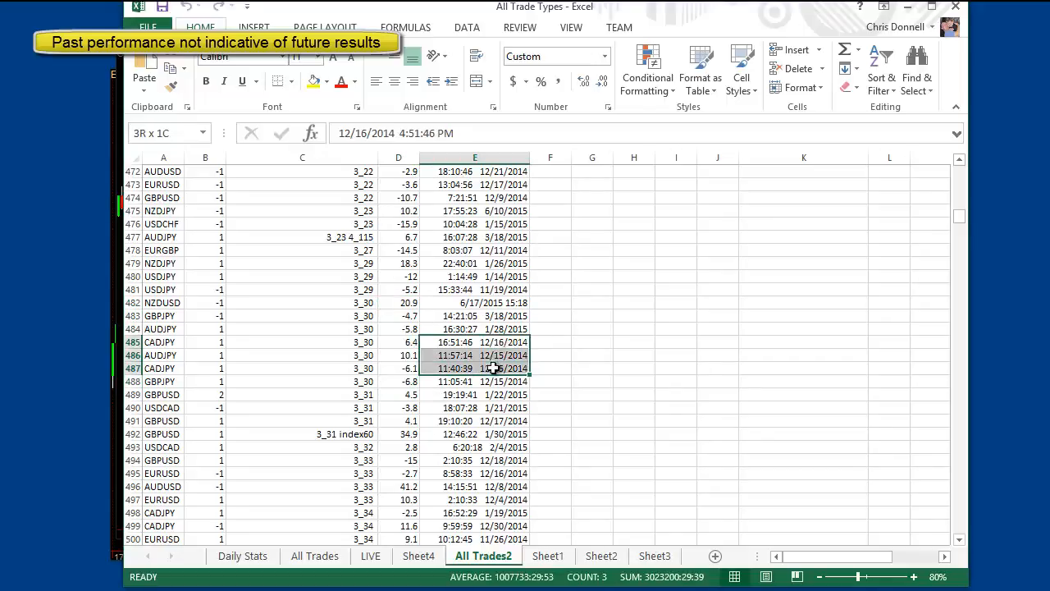
pyautogui.click(474, 433)
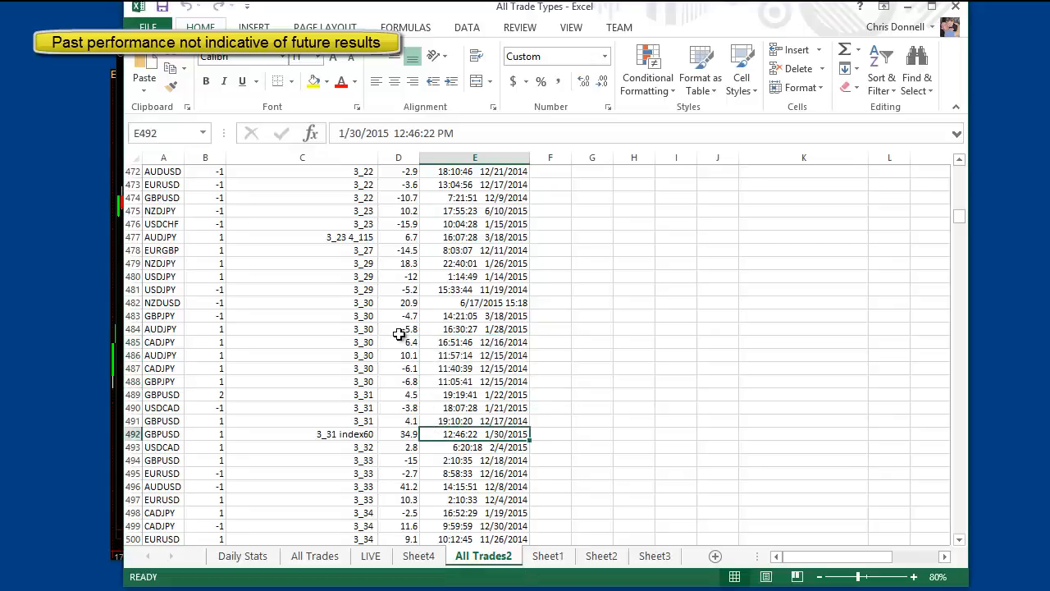
pyautogui.moveTo(420, 370)
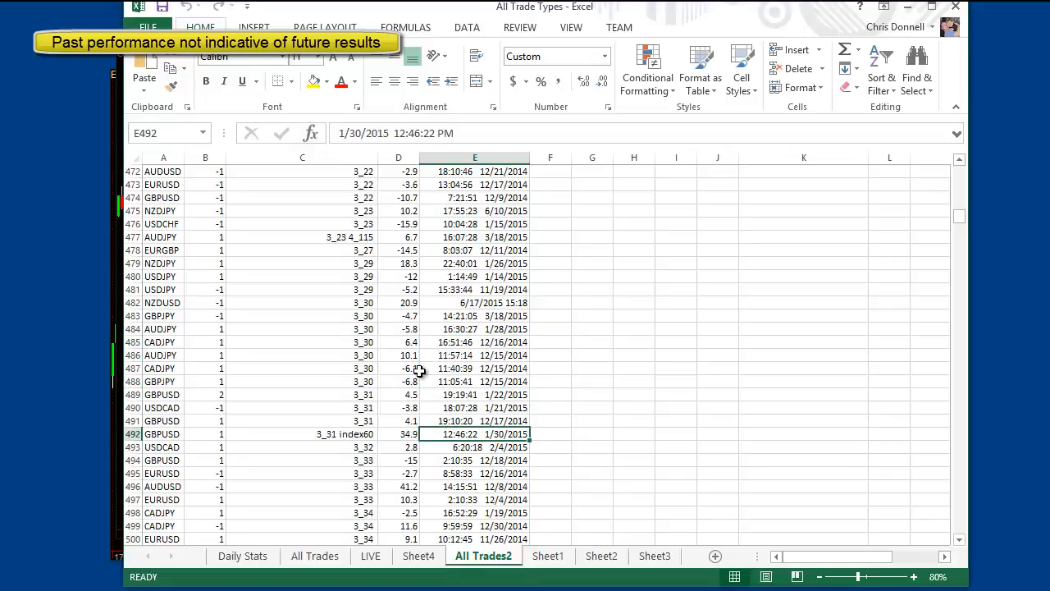
pyautogui.click(243, 554)
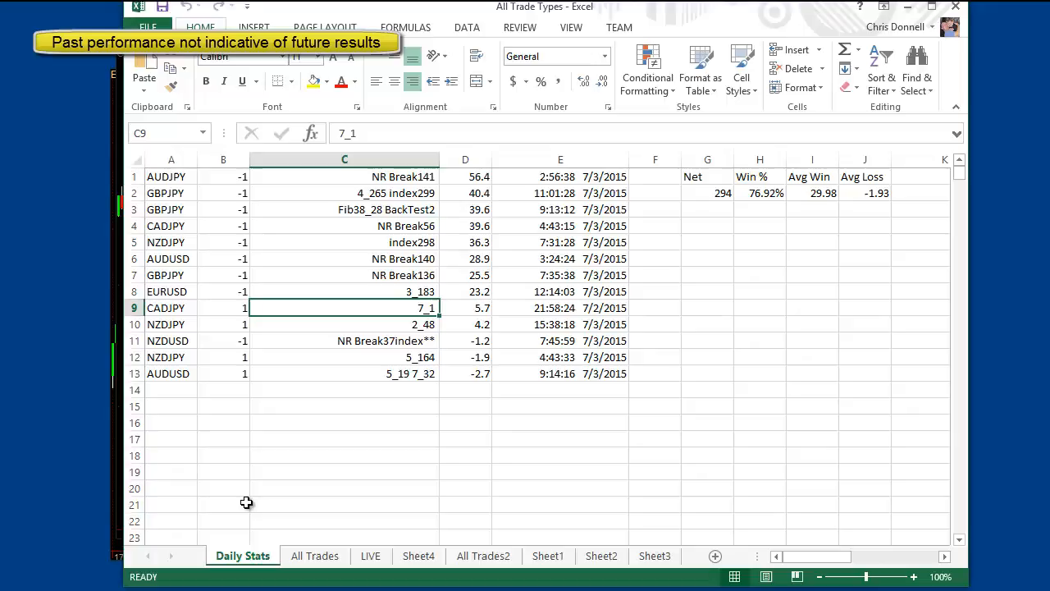
pyautogui.moveTo(298, 476)
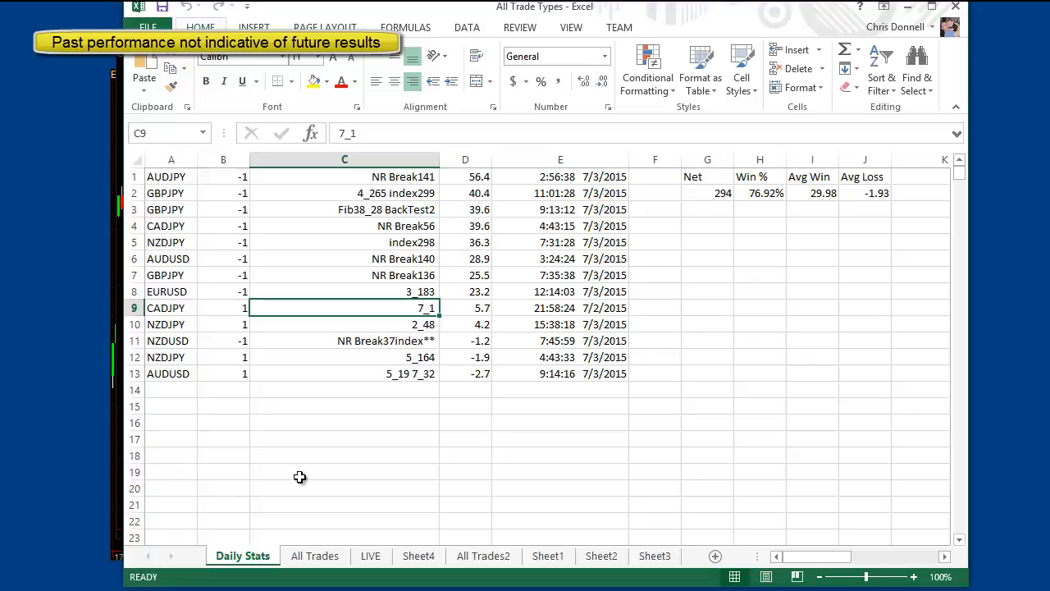
pyautogui.moveTo(730, 194)
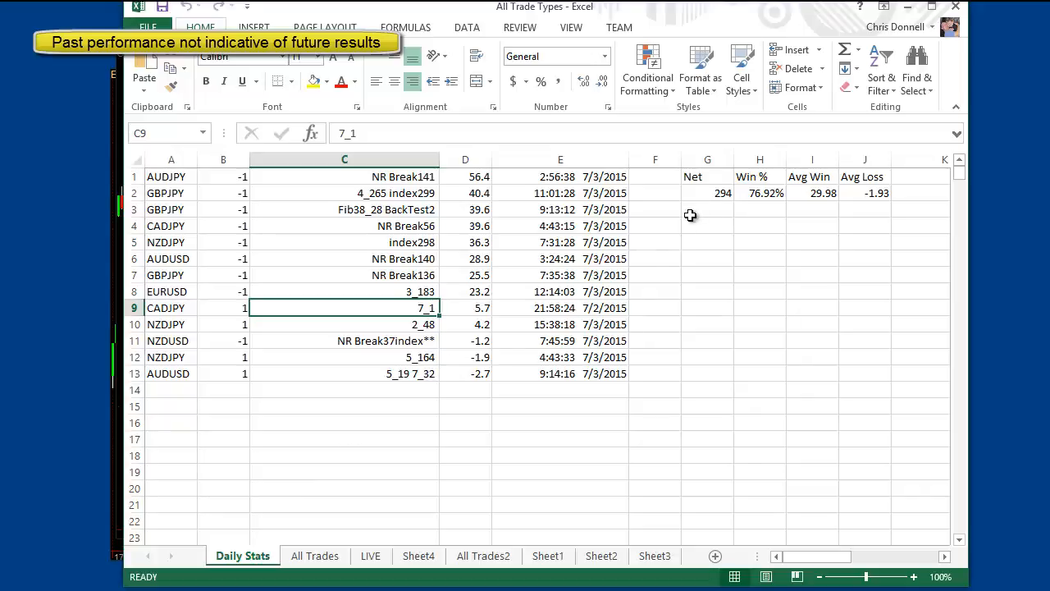
pyautogui.moveTo(744, 197)
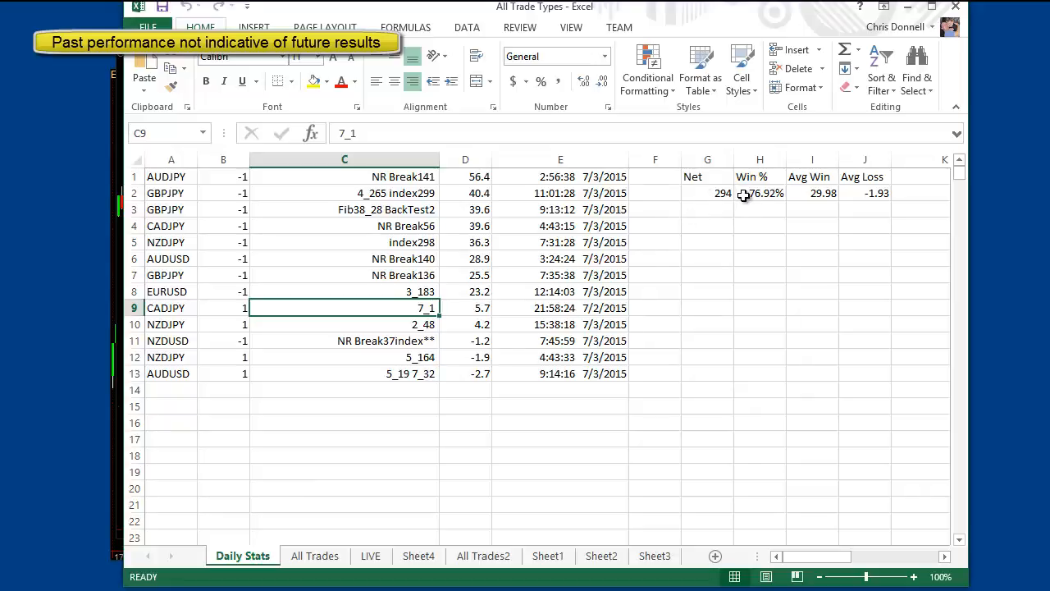
pyautogui.moveTo(814, 194)
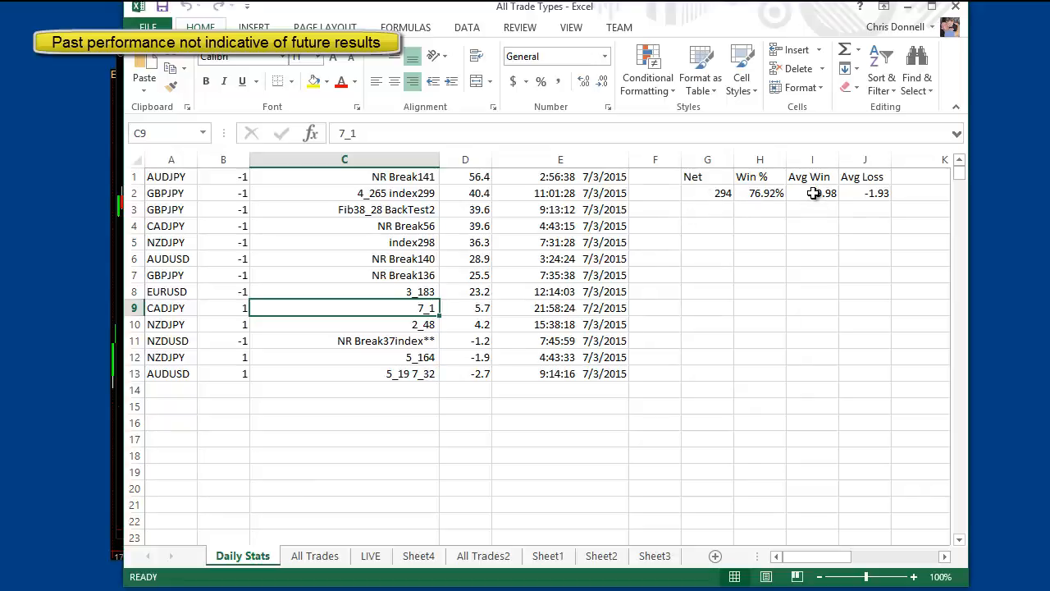
pyautogui.click(865, 210)
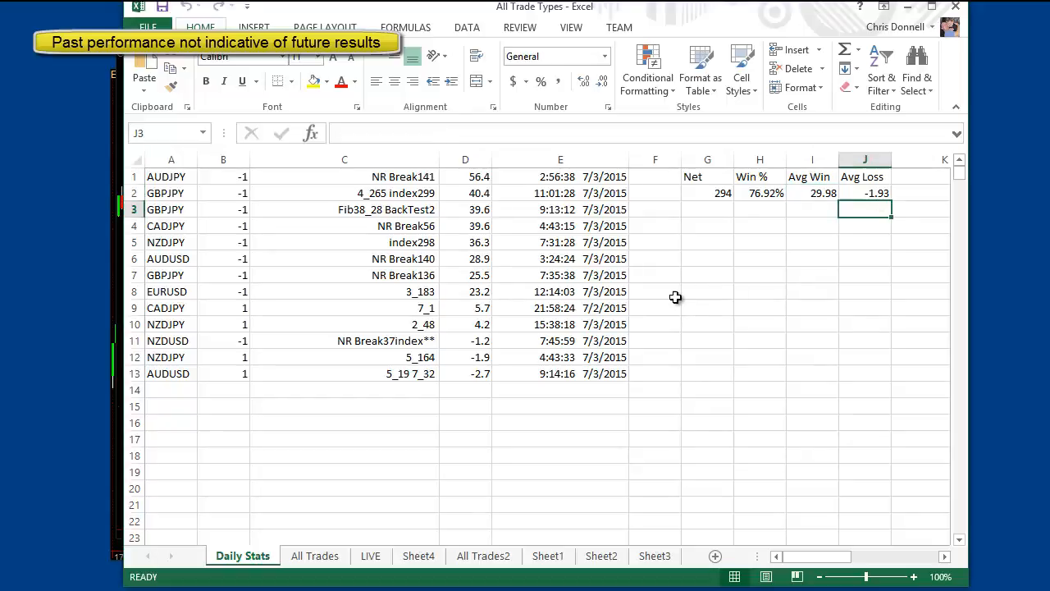
pyautogui.moveTo(643, 249)
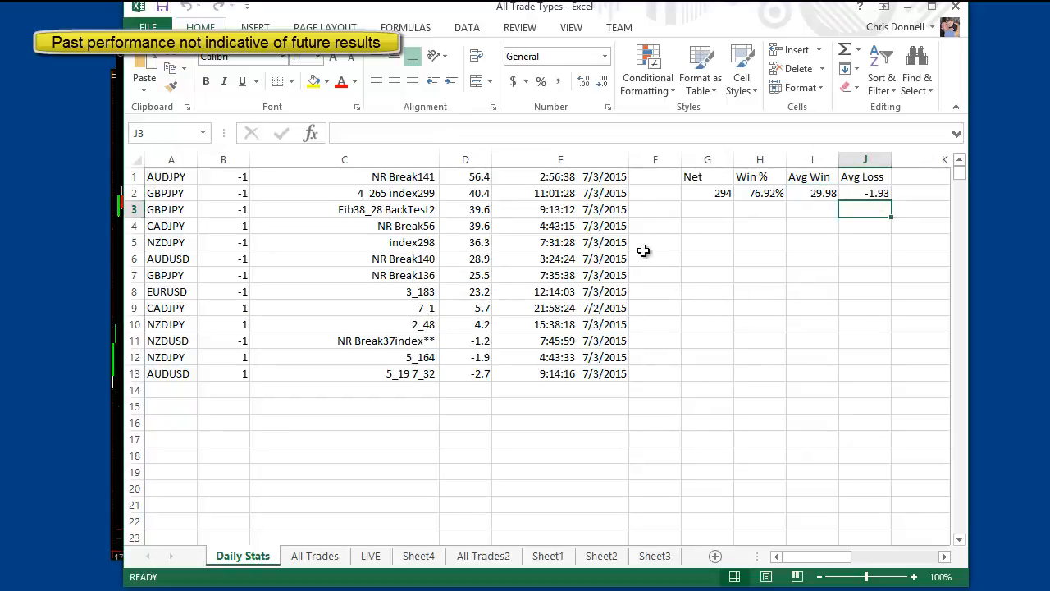
pyautogui.moveTo(657, 189)
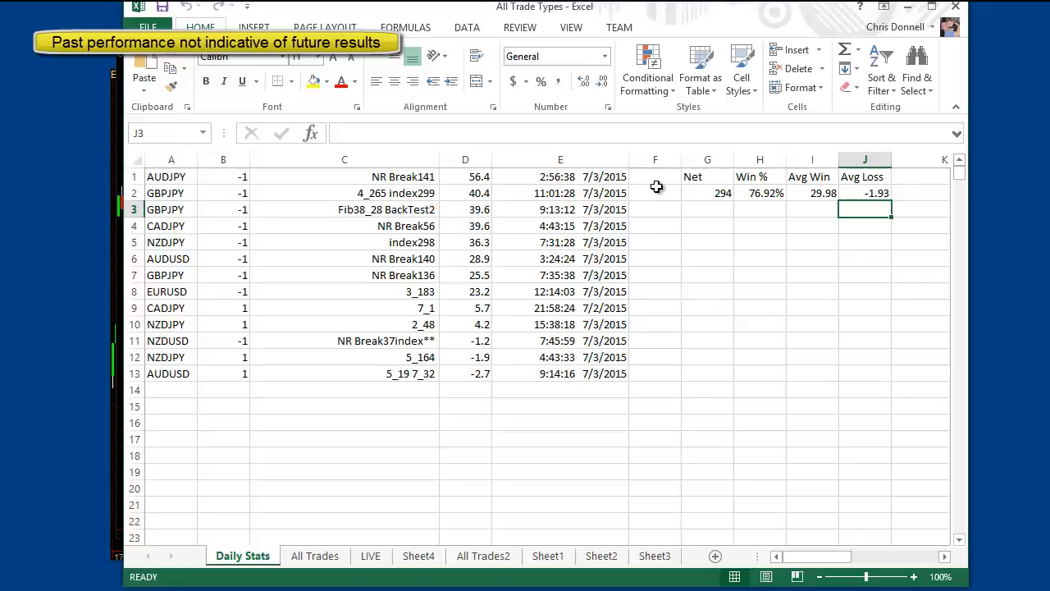
pyautogui.moveTo(414, 312)
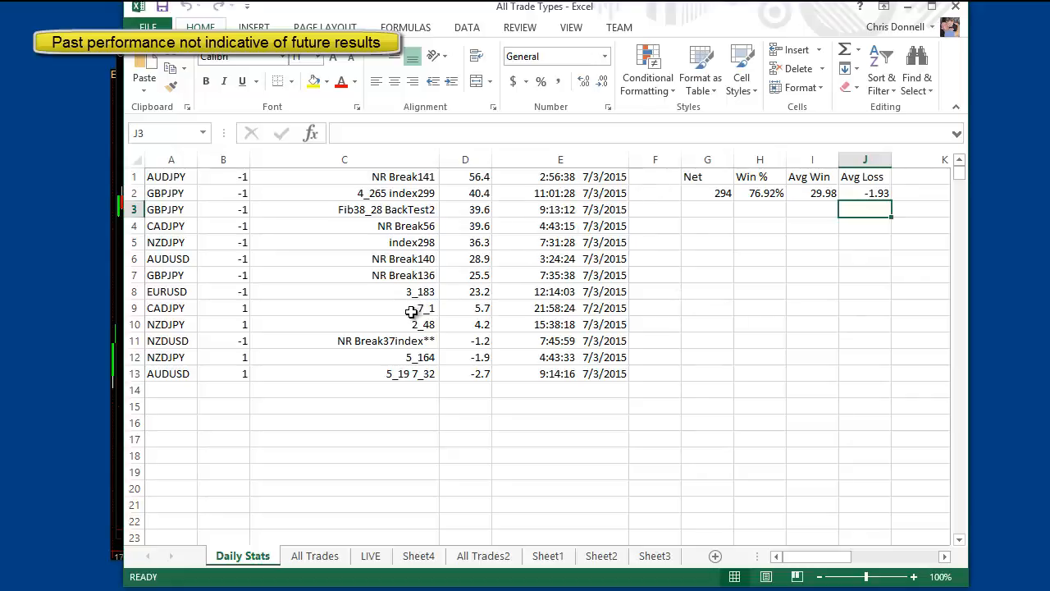
pyautogui.scroll(-3)
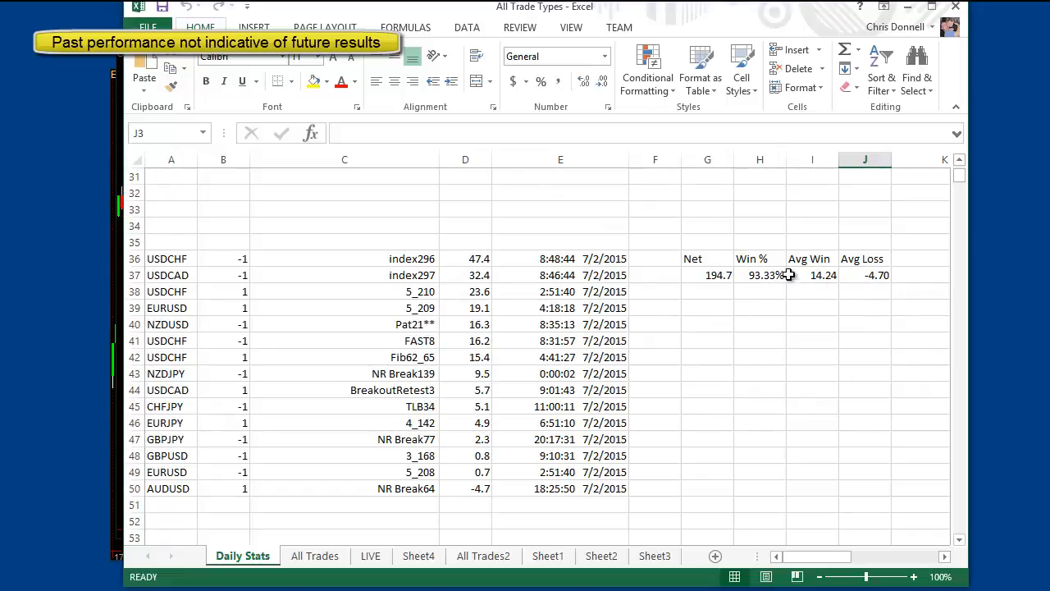
pyautogui.moveTo(637, 269)
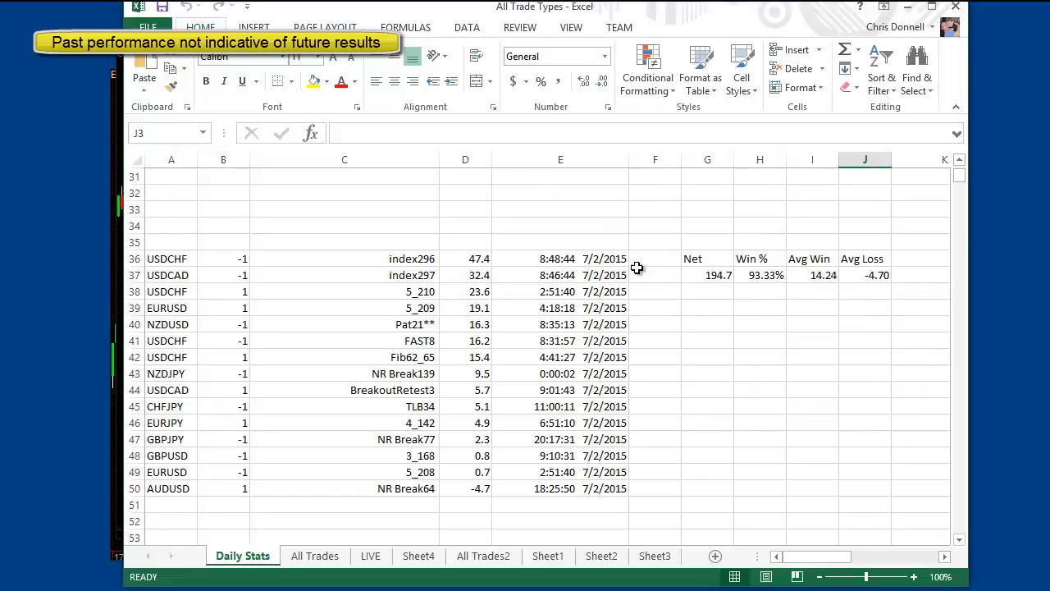
pyautogui.scroll(-3)
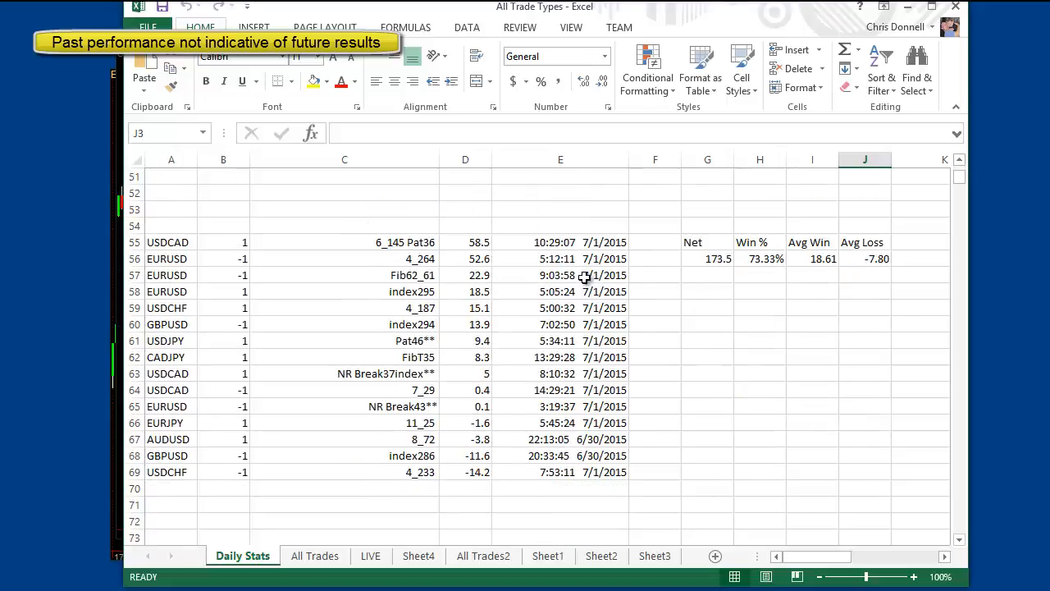
pyautogui.moveTo(738, 259)
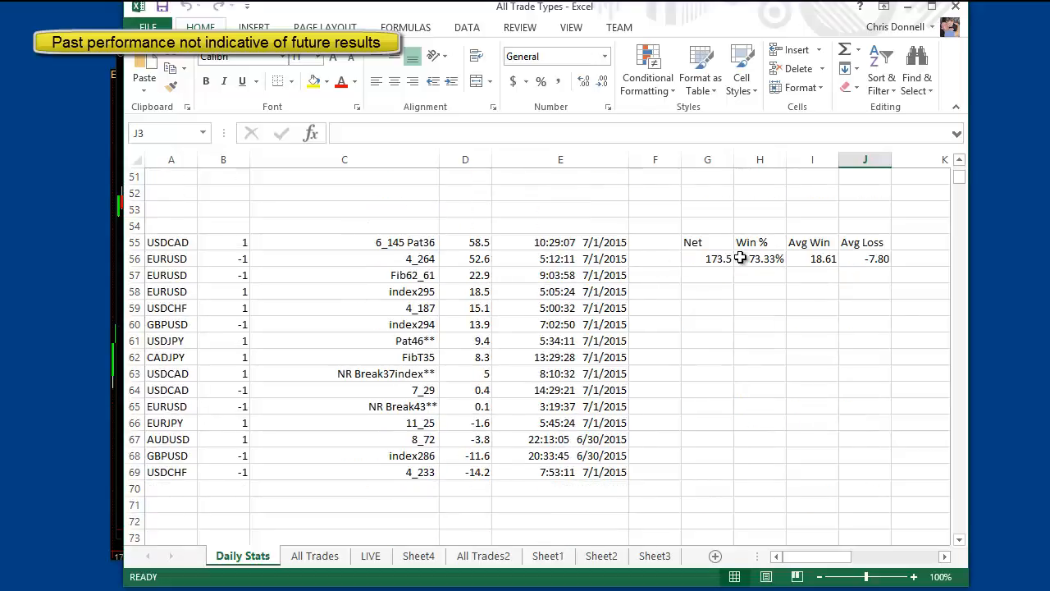
pyautogui.moveTo(804, 264)
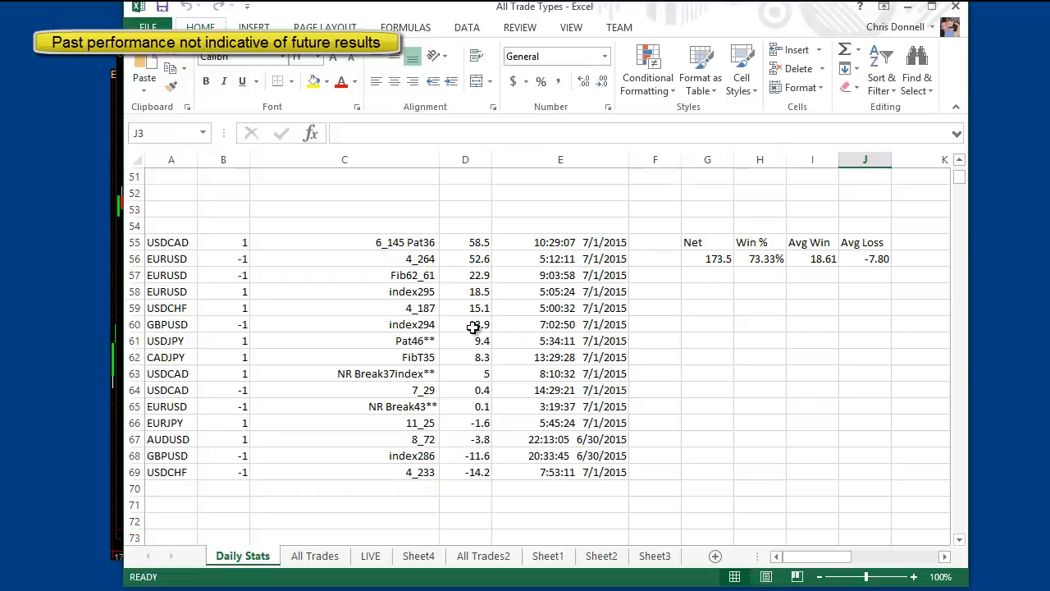
pyautogui.scroll(-3)
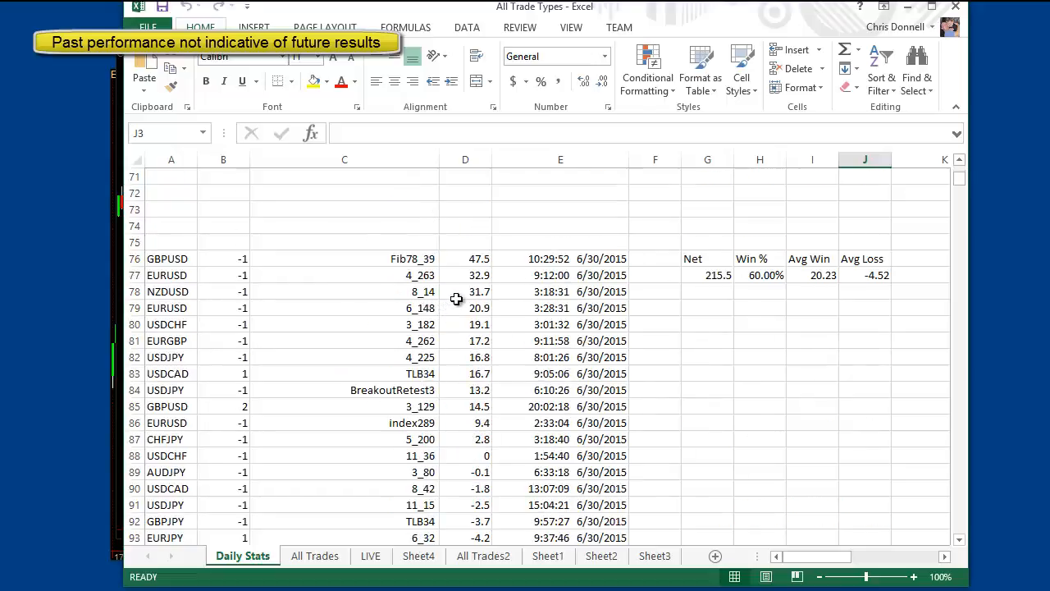
pyautogui.moveTo(735, 280)
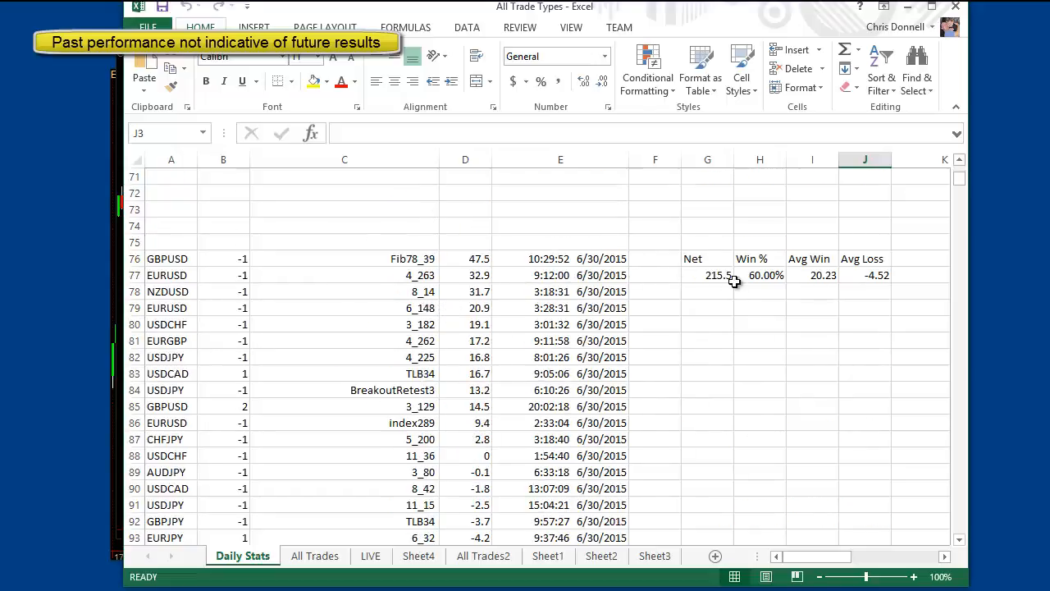
pyautogui.moveTo(786, 320)
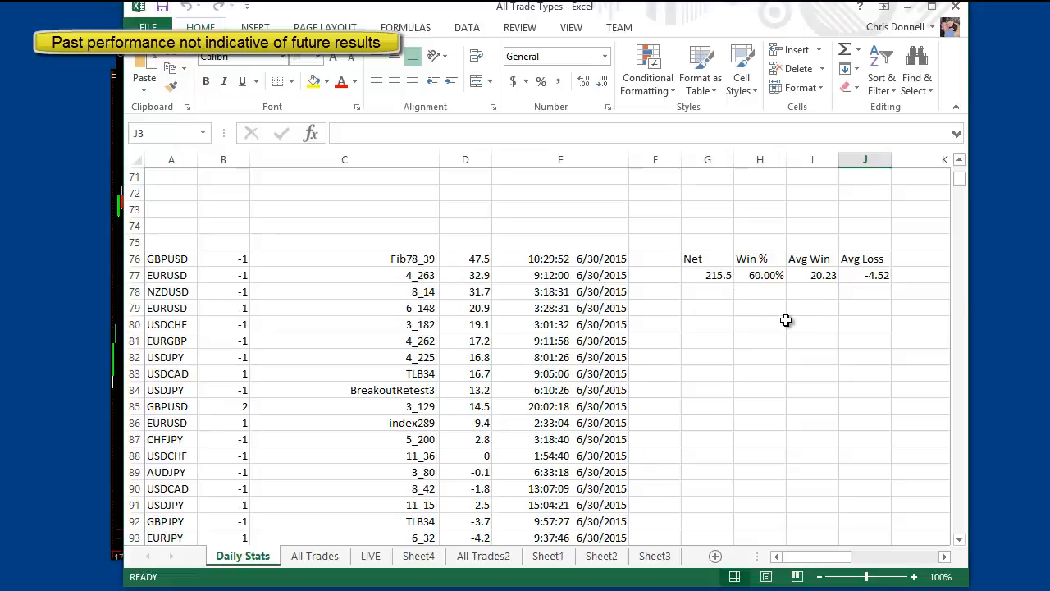
pyautogui.moveTo(857, 285)
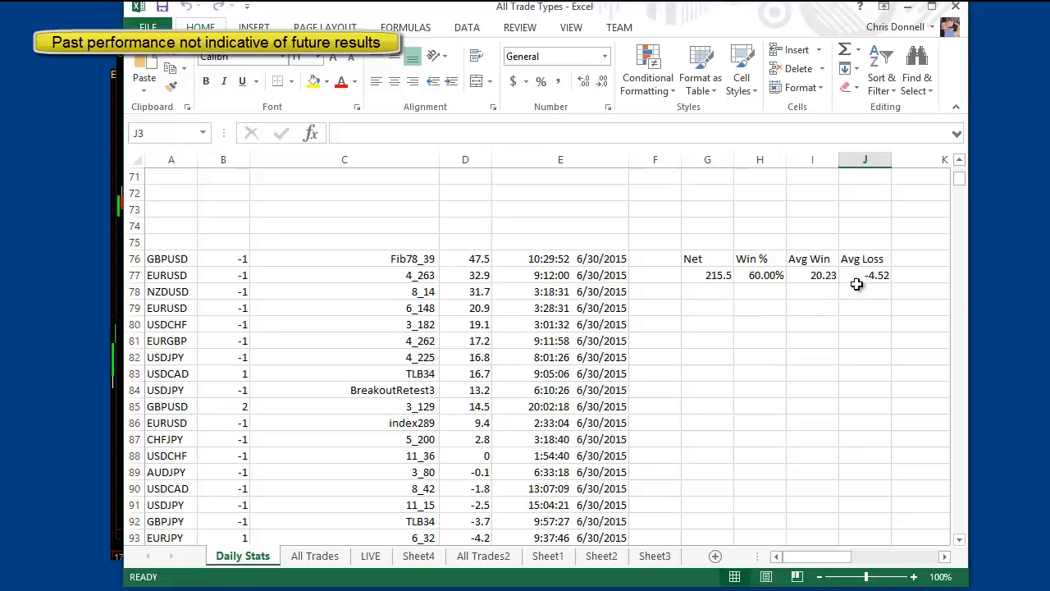
pyautogui.moveTo(819, 259)
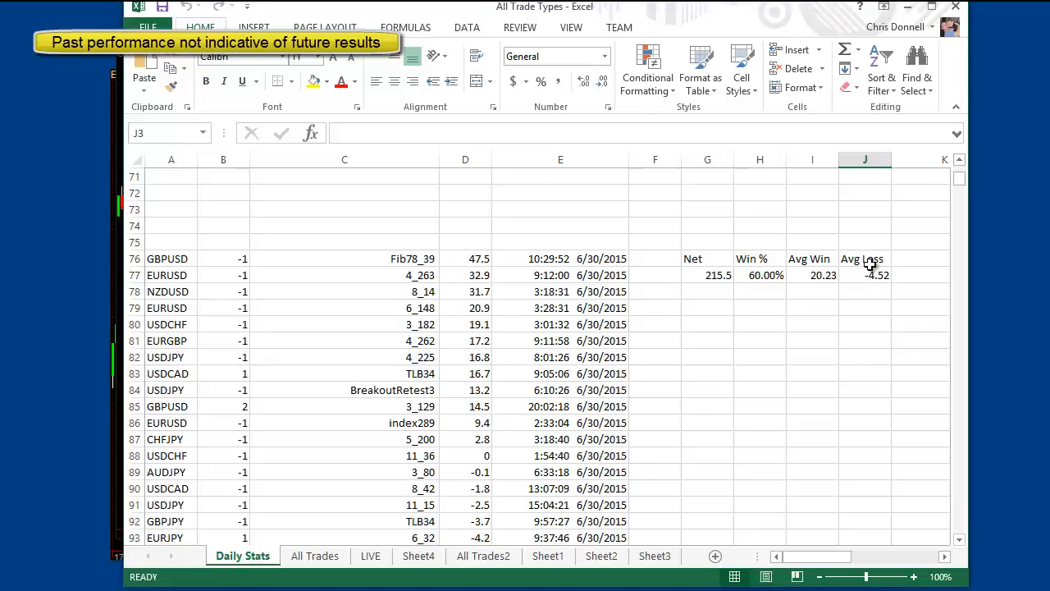
pyautogui.moveTo(814, 257)
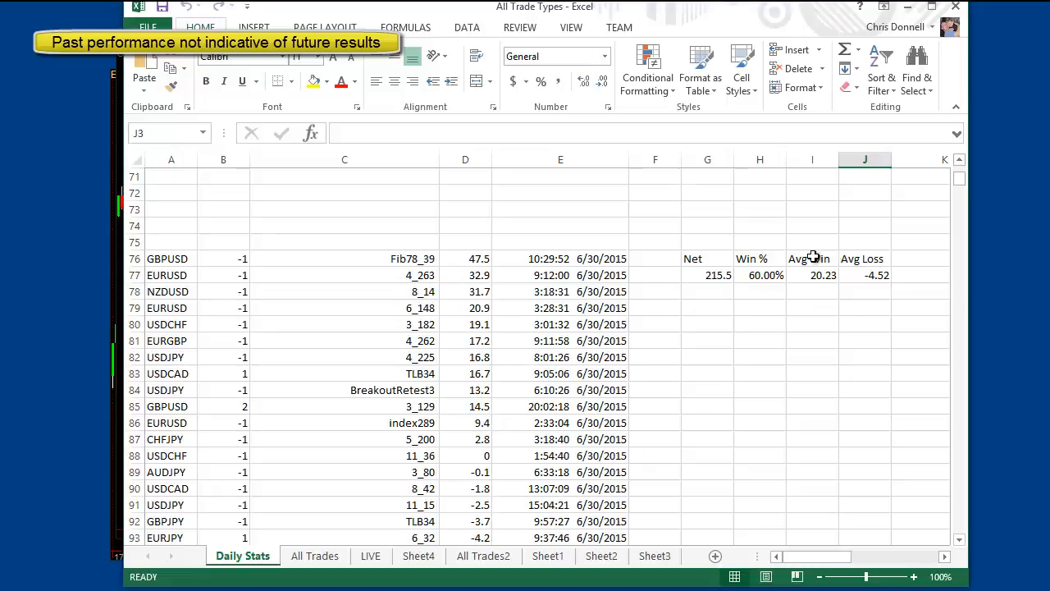
# Step: Scroll to the 6/28-6/29 block ending at the -12.8 result in D126, summarised as net 400.6, 82.14% wins
pyautogui.scroll(-3)
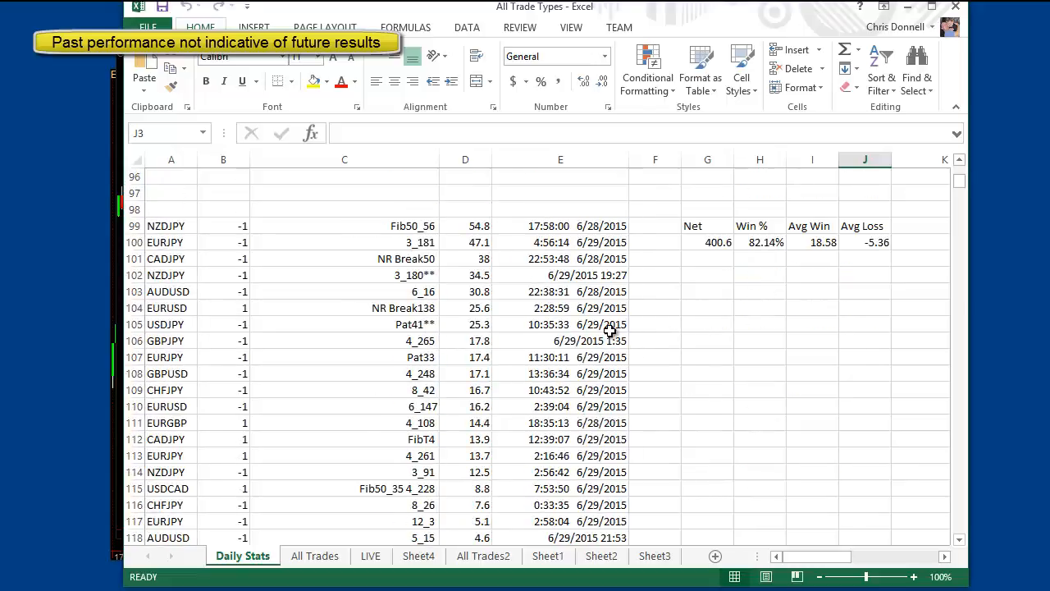
pyautogui.moveTo(561, 292)
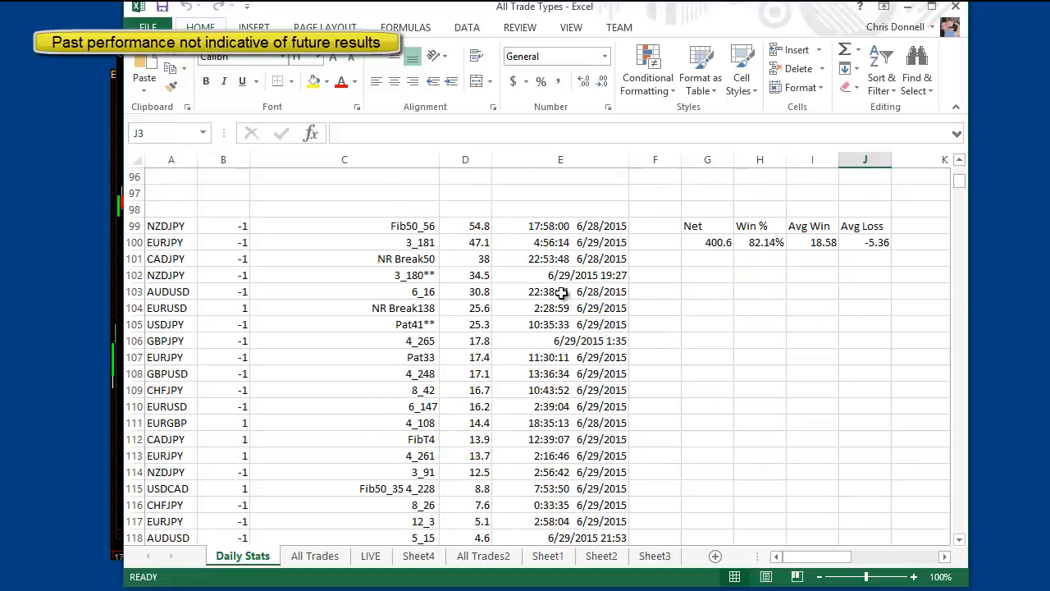
pyautogui.moveTo(584, 289)
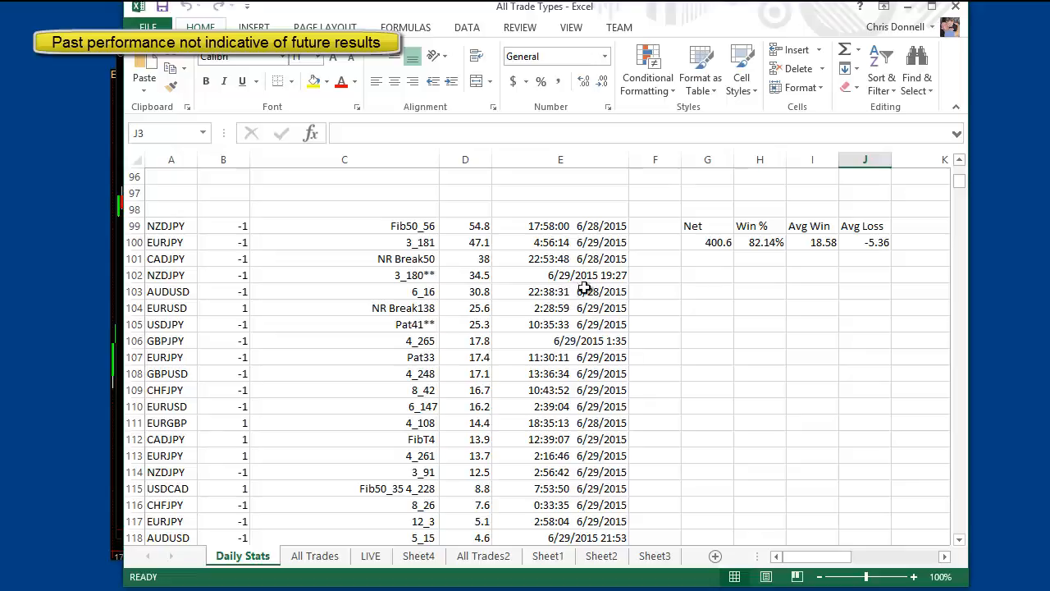
pyautogui.scroll(-3)
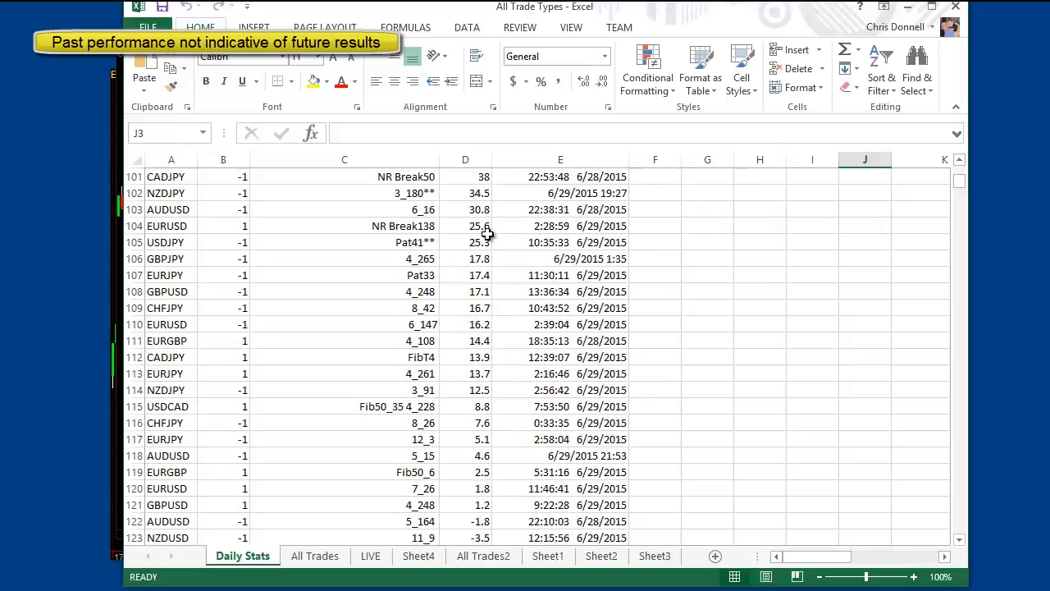
pyautogui.scroll(-3)
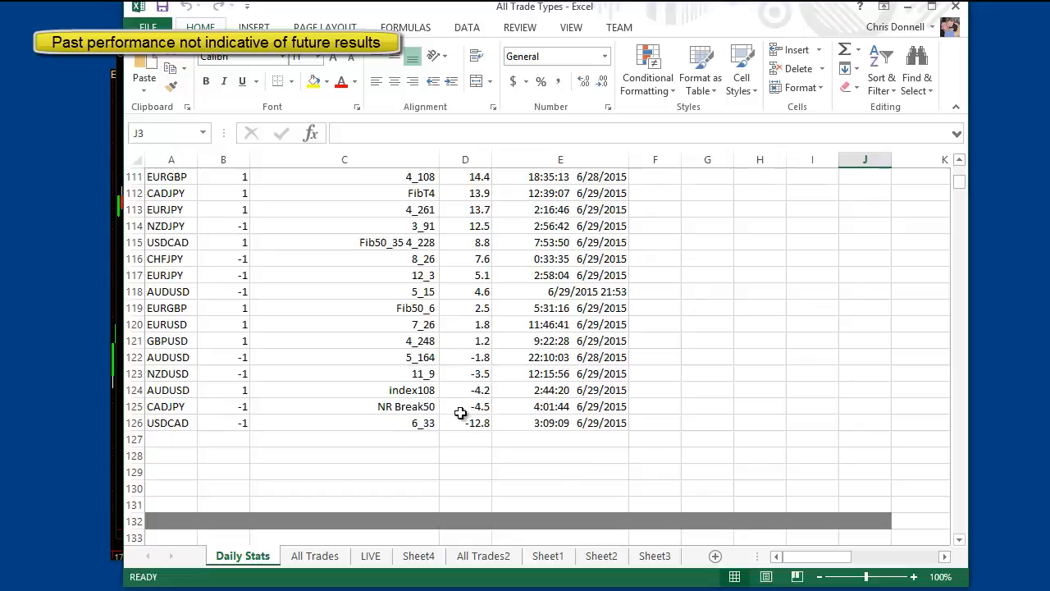
pyautogui.click(466, 424)
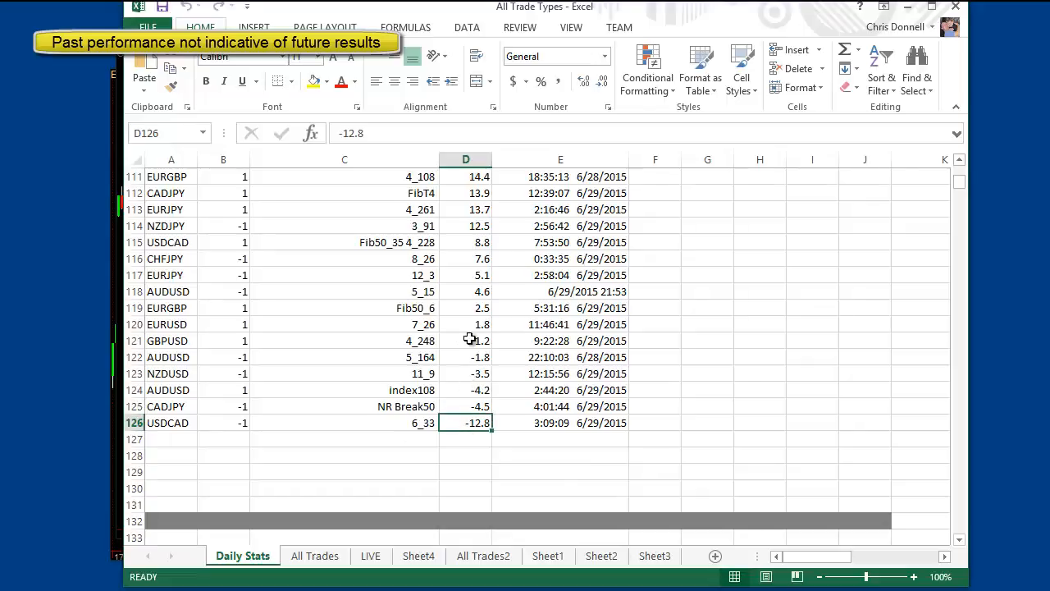
pyautogui.scroll(3)
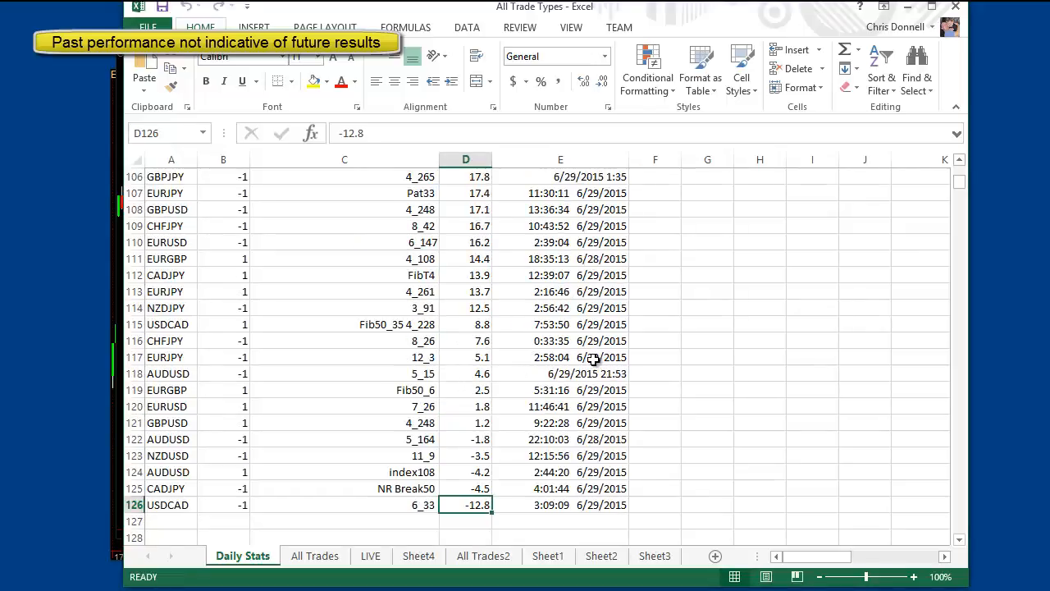
pyautogui.scroll(-3)
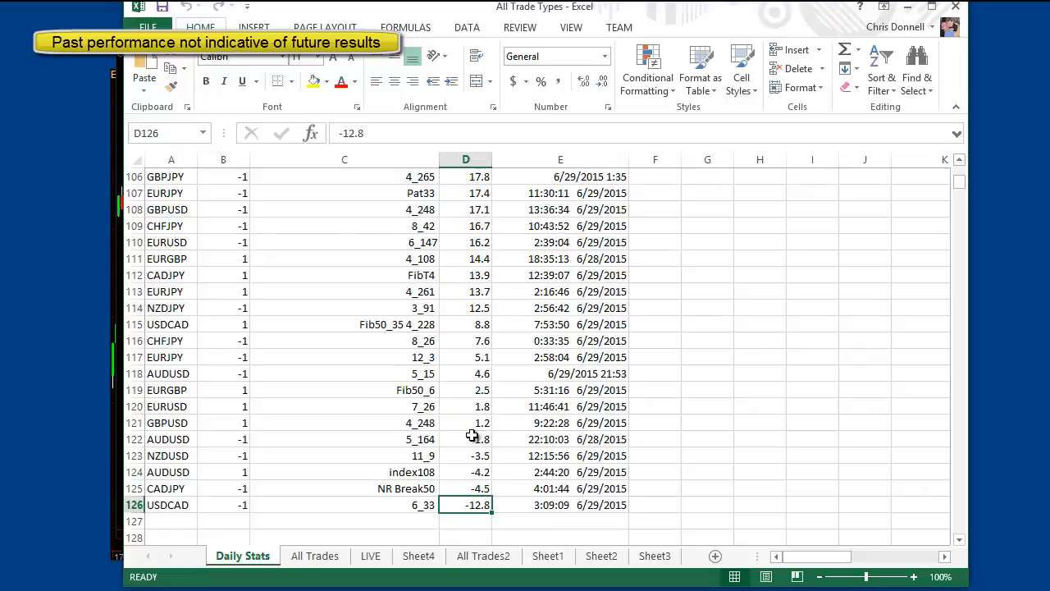
pyautogui.scroll(3)
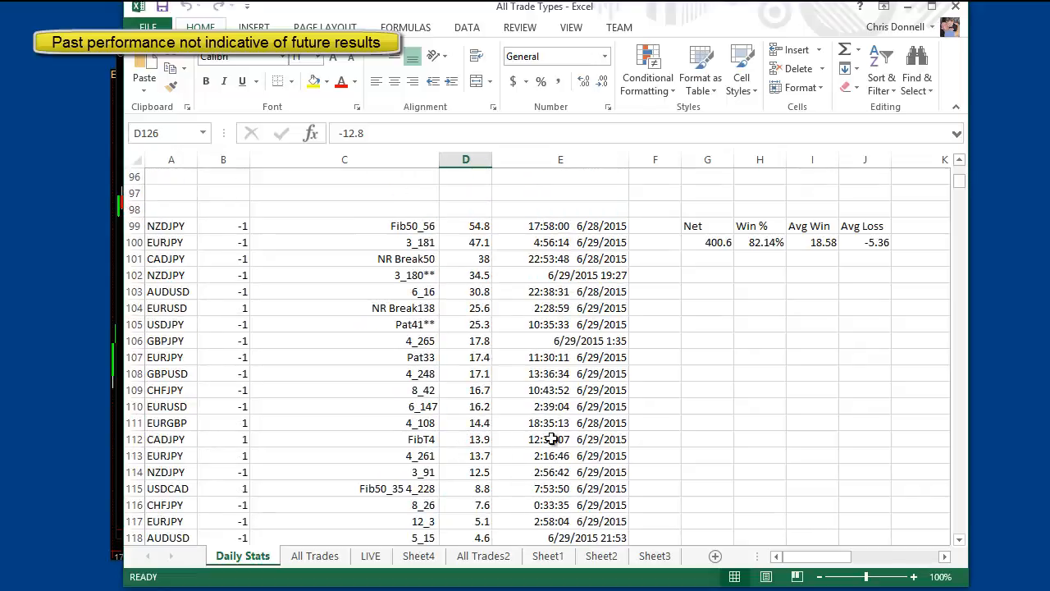
pyautogui.moveTo(451, 266)
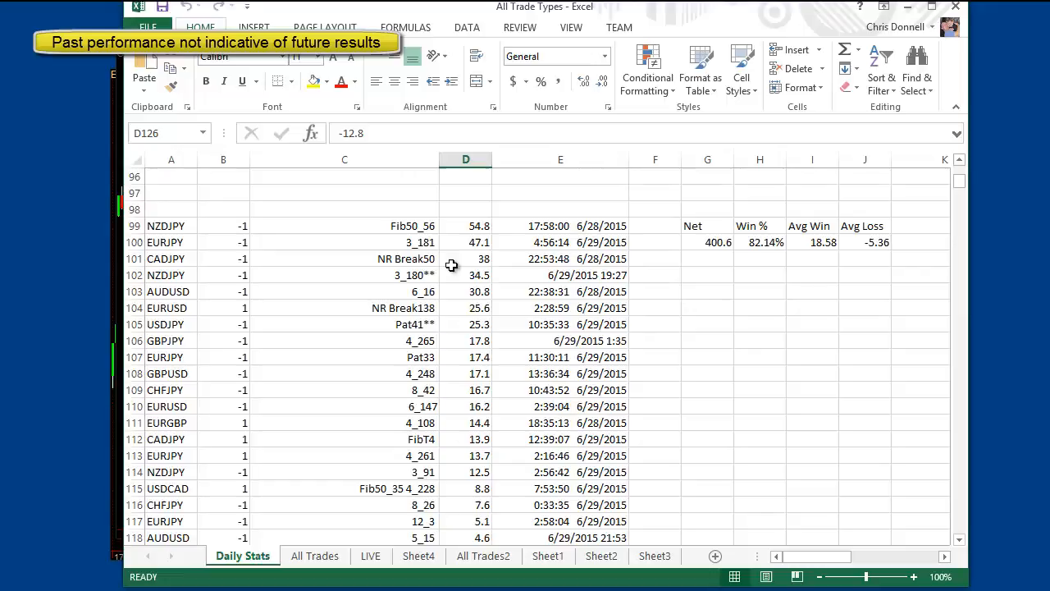
pyautogui.moveTo(706, 236)
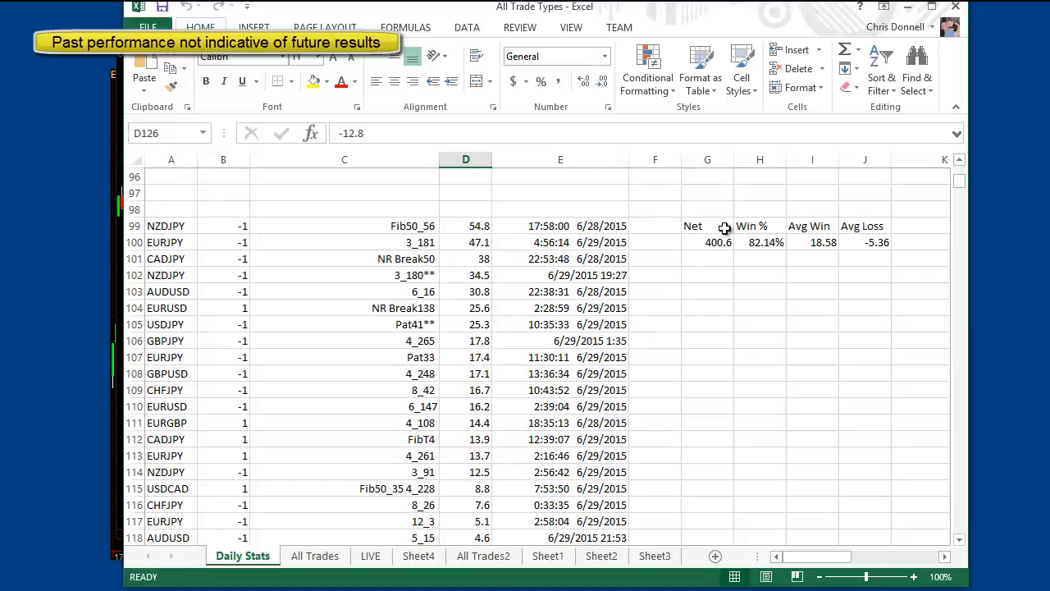
pyautogui.moveTo(500, 241)
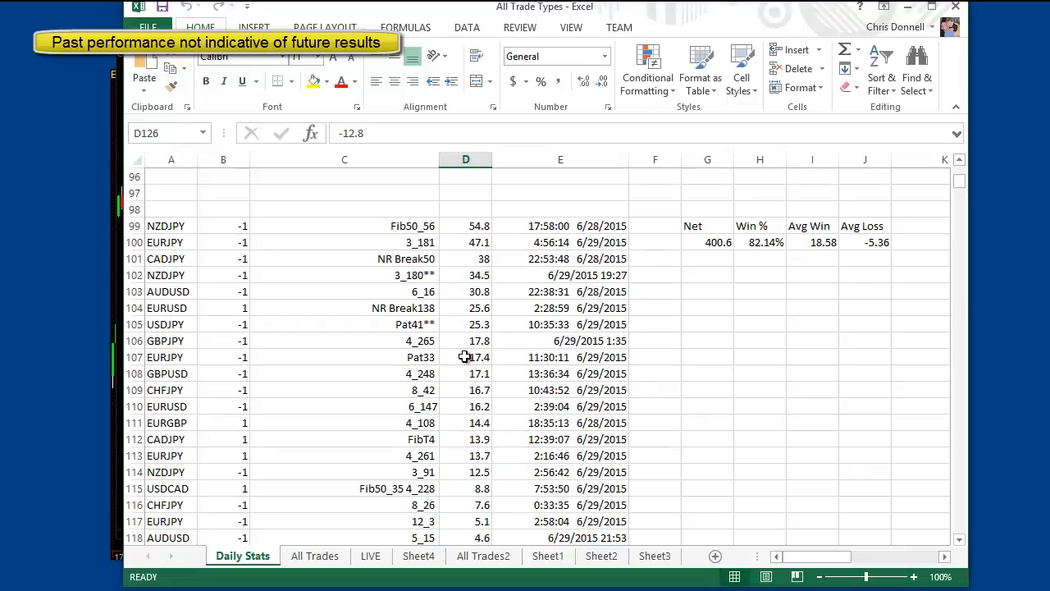
pyautogui.moveTo(636, 310)
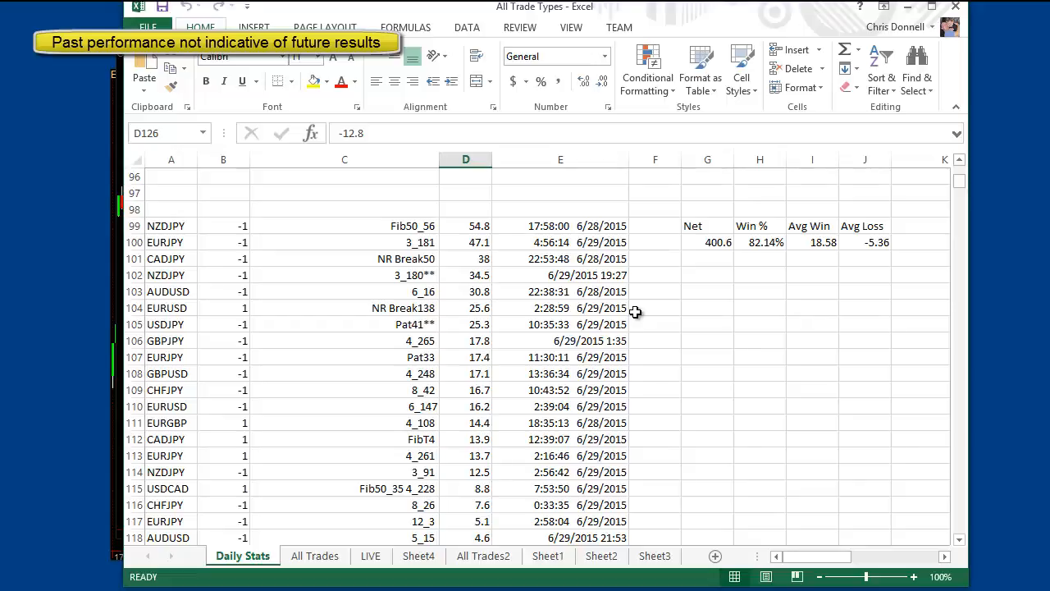
pyautogui.moveTo(611, 312)
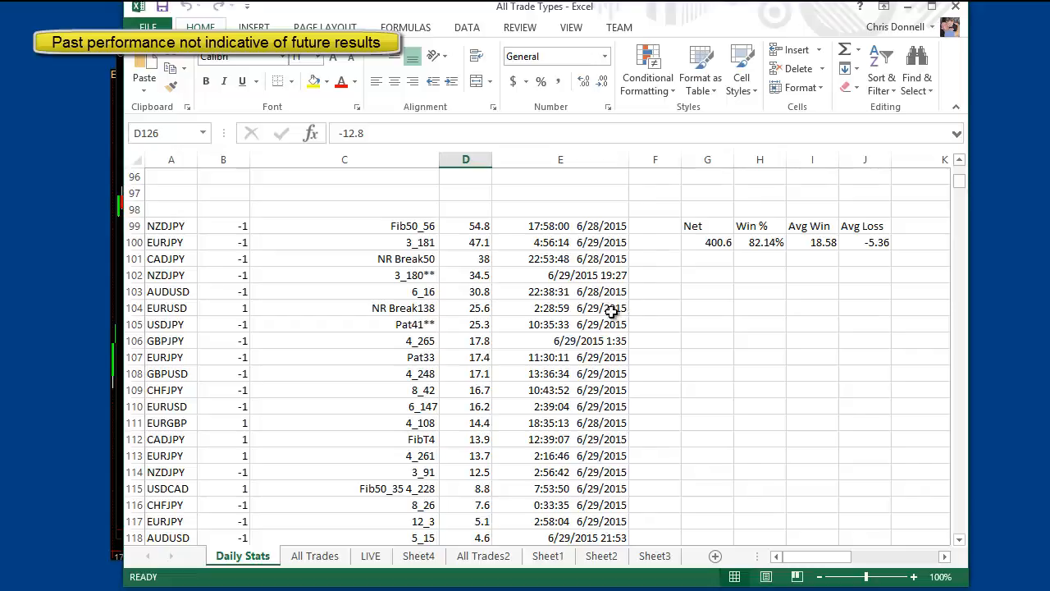
pyautogui.moveTo(666, 307)
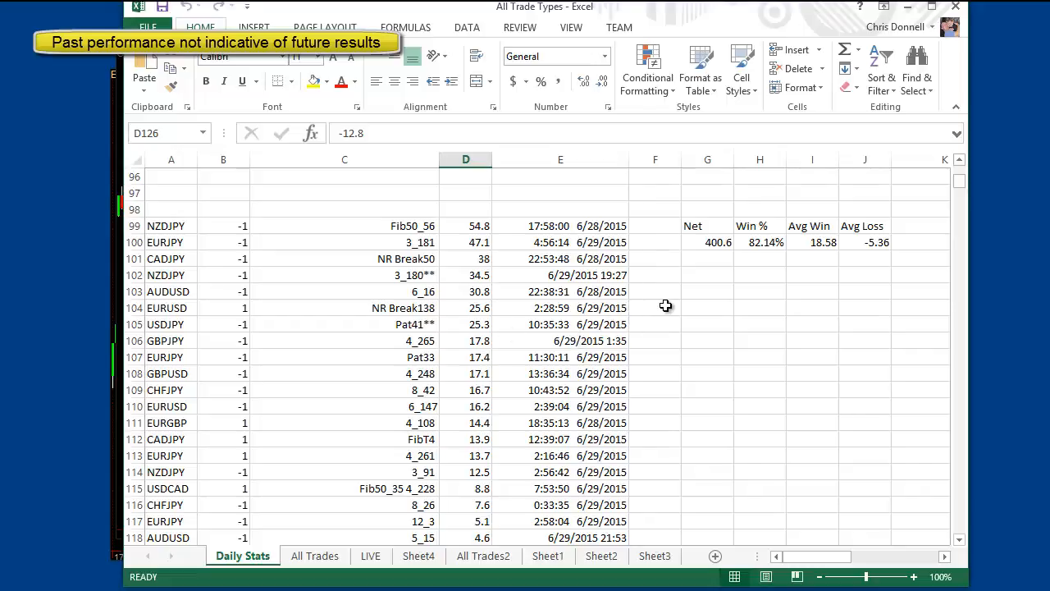
pyautogui.moveTo(730, 260)
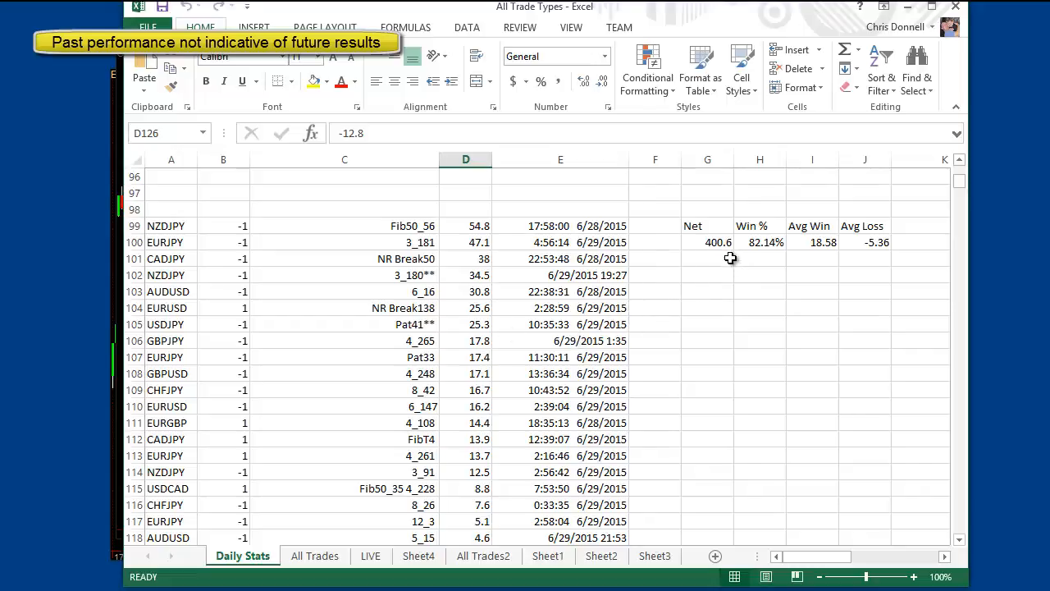
pyautogui.moveTo(819, 238)
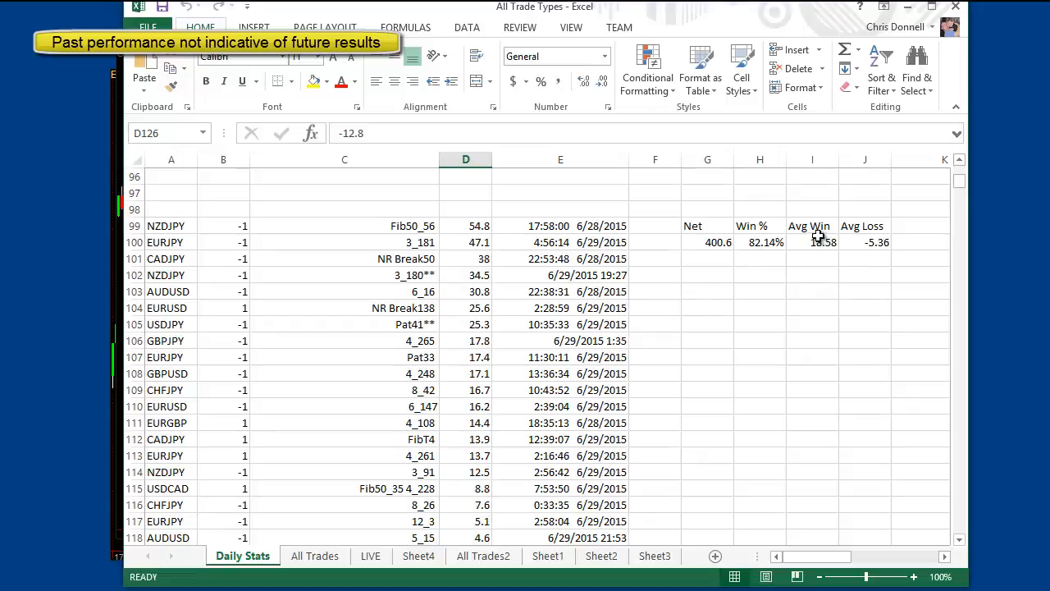
pyautogui.moveTo(857, 246)
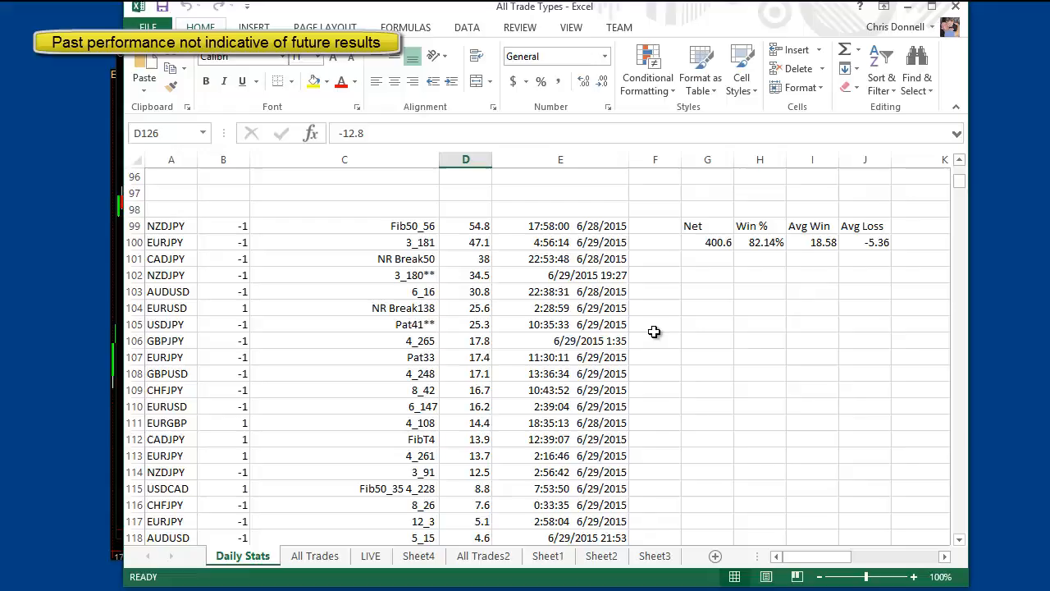
pyautogui.moveTo(566, 309)
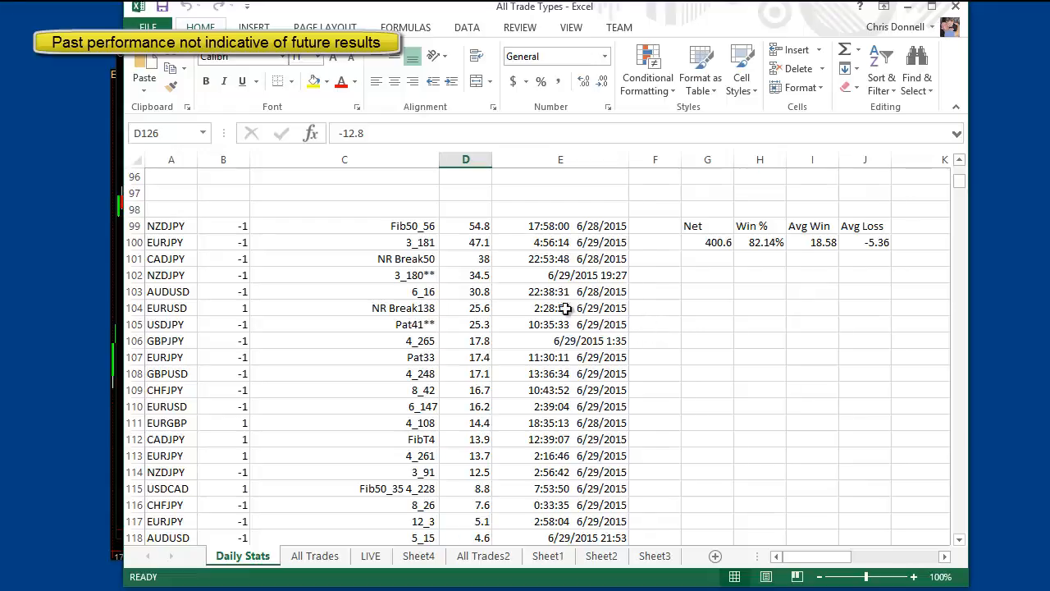
pyautogui.moveTo(317, 228)
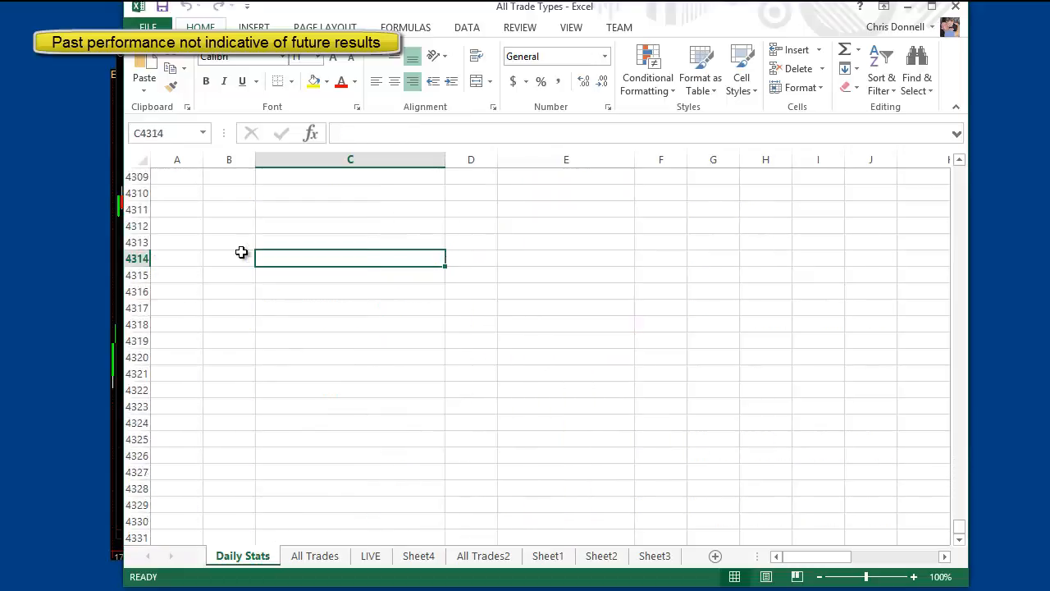
# Step: Scroll to the log's final 11/19/2014 trades near row 4178 and select empty cell E4181
pyautogui.scroll(-3)
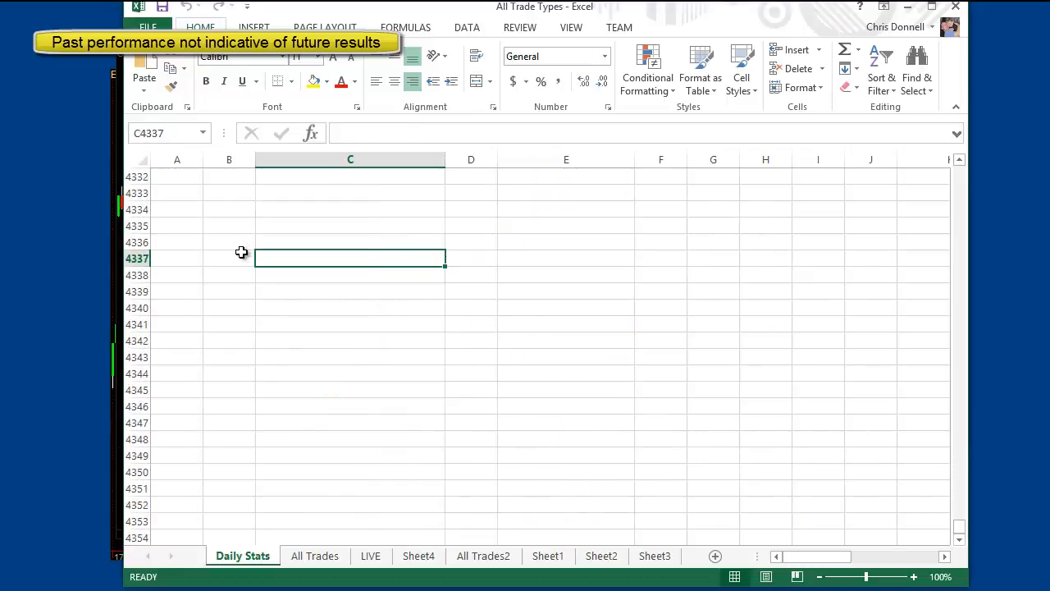
pyautogui.scroll(3)
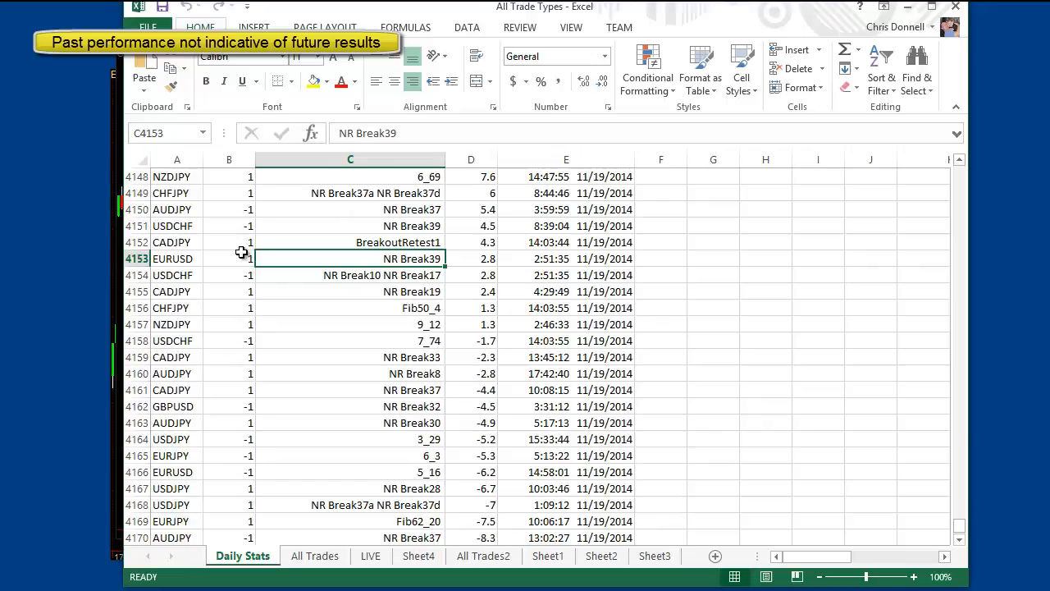
pyautogui.scroll(-3)
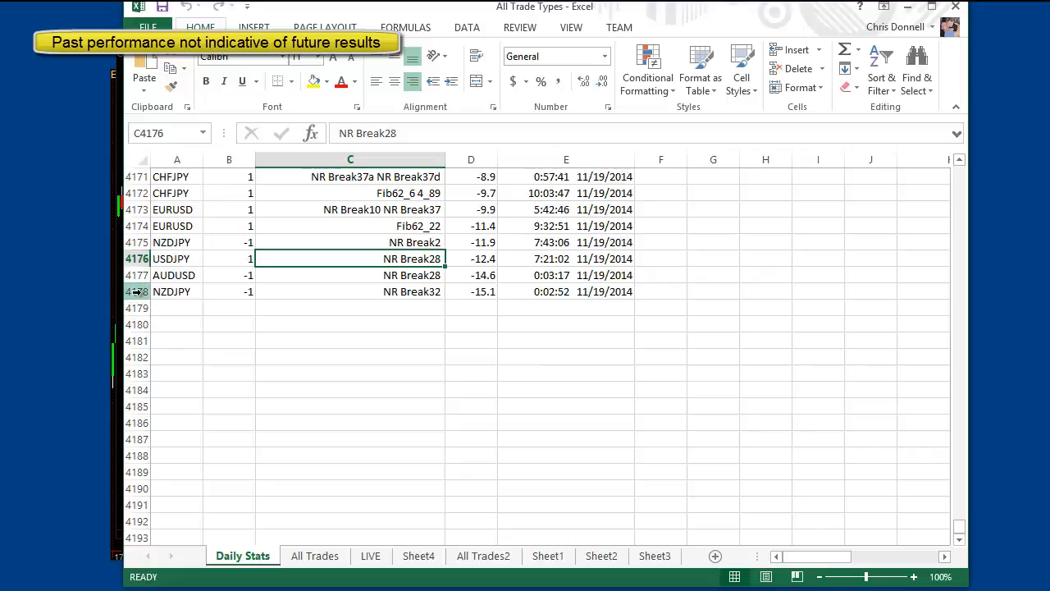
pyautogui.moveTo(630, 323)
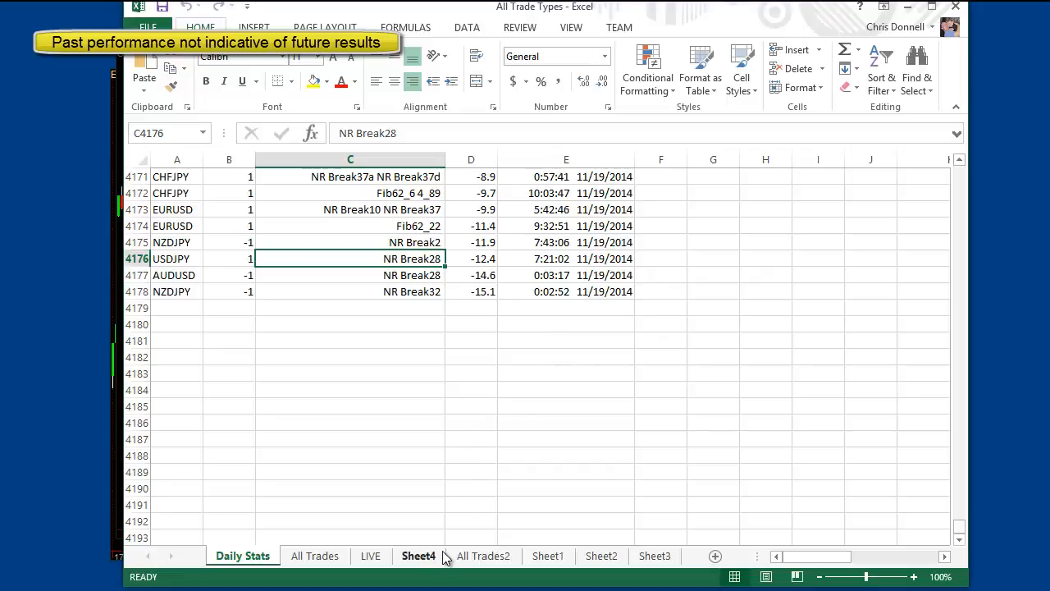
pyautogui.moveTo(453, 539)
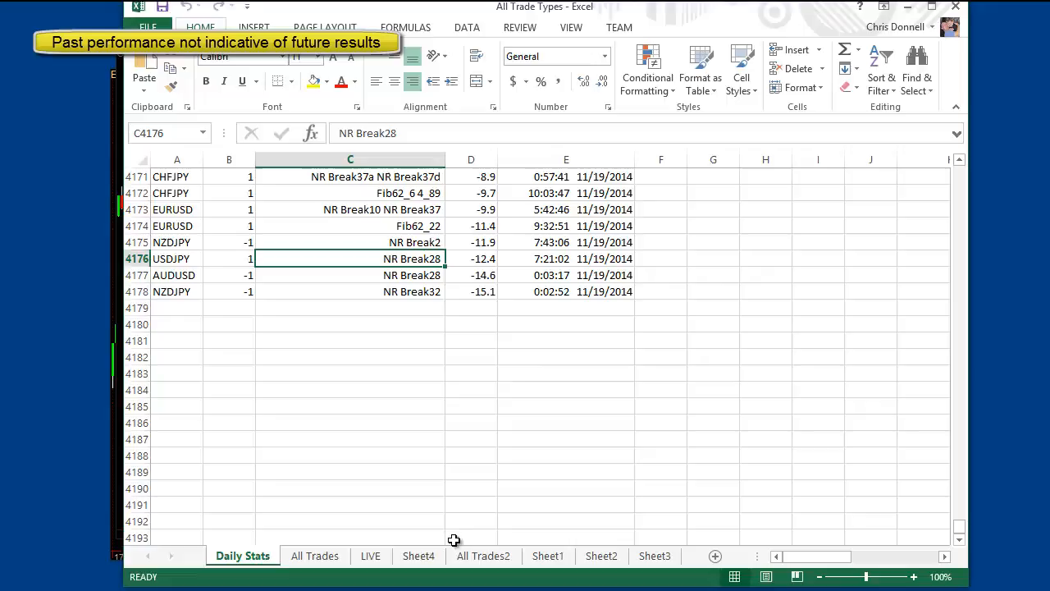
pyautogui.moveTo(489, 516)
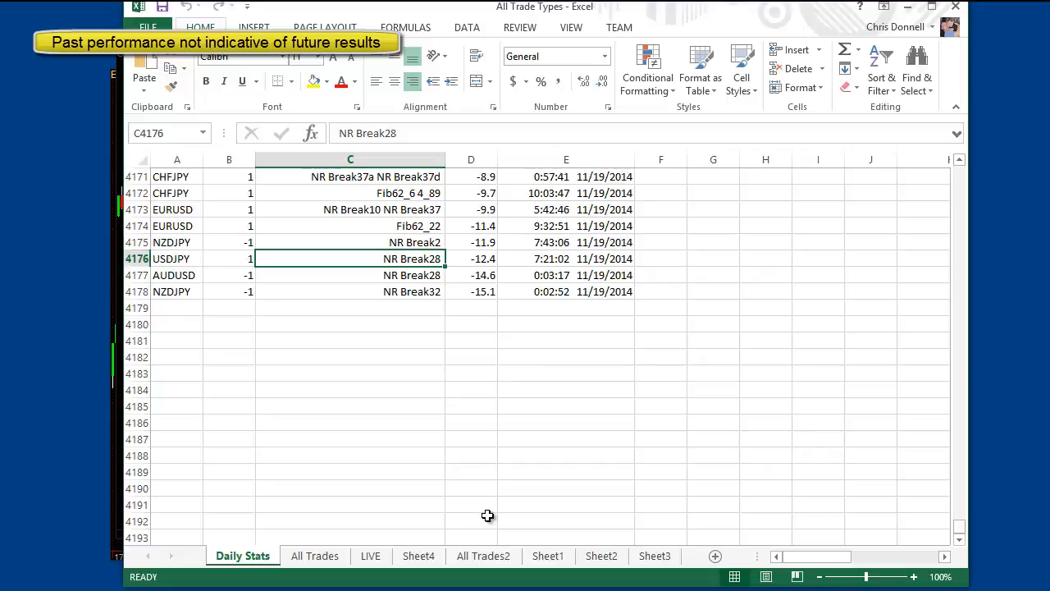
pyautogui.moveTo(479, 489)
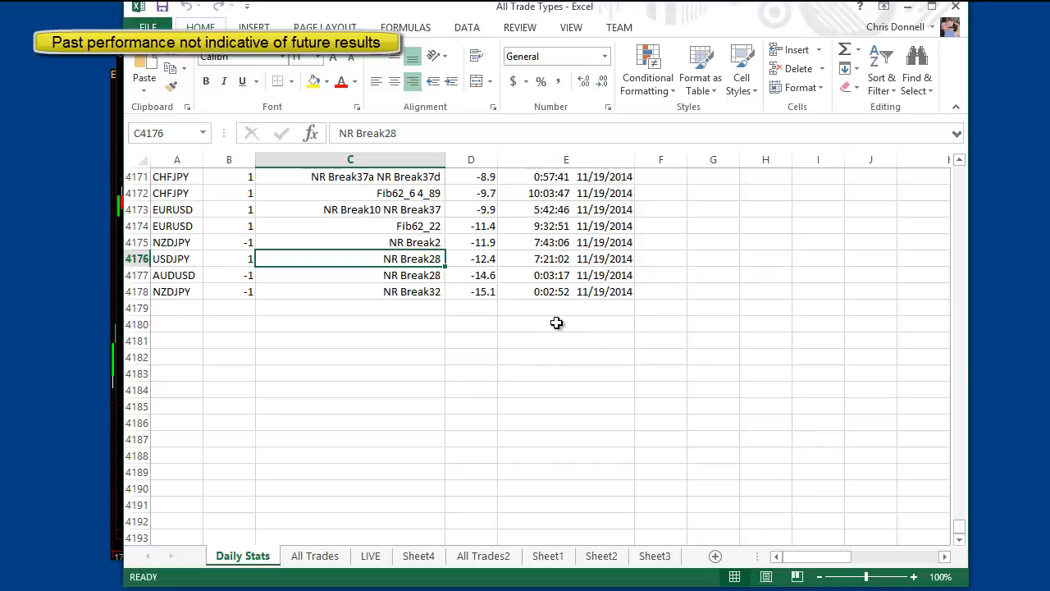
pyautogui.click(564, 339)
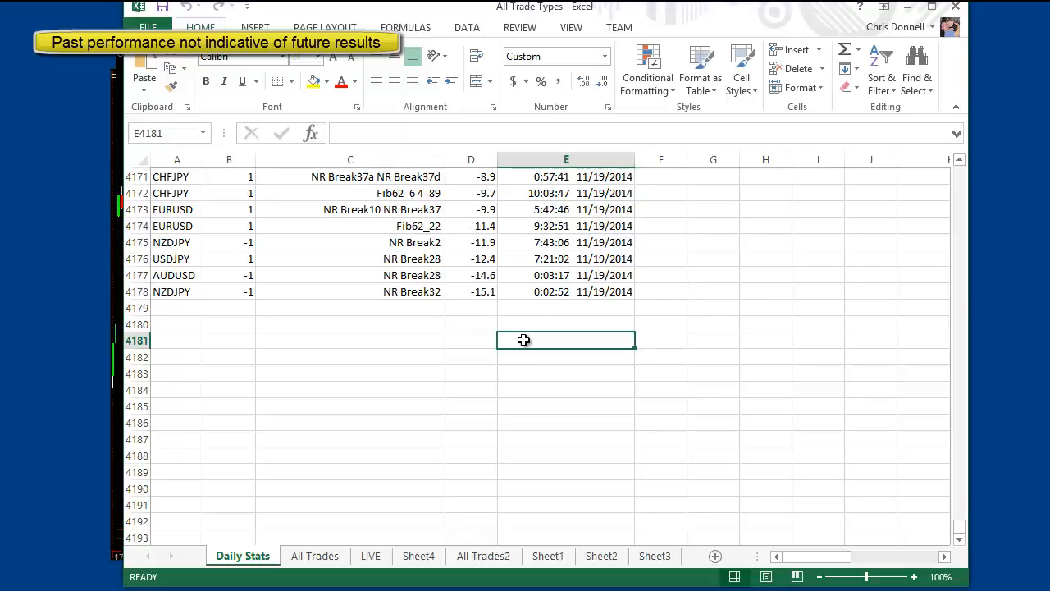
pyautogui.moveTo(482, 20)
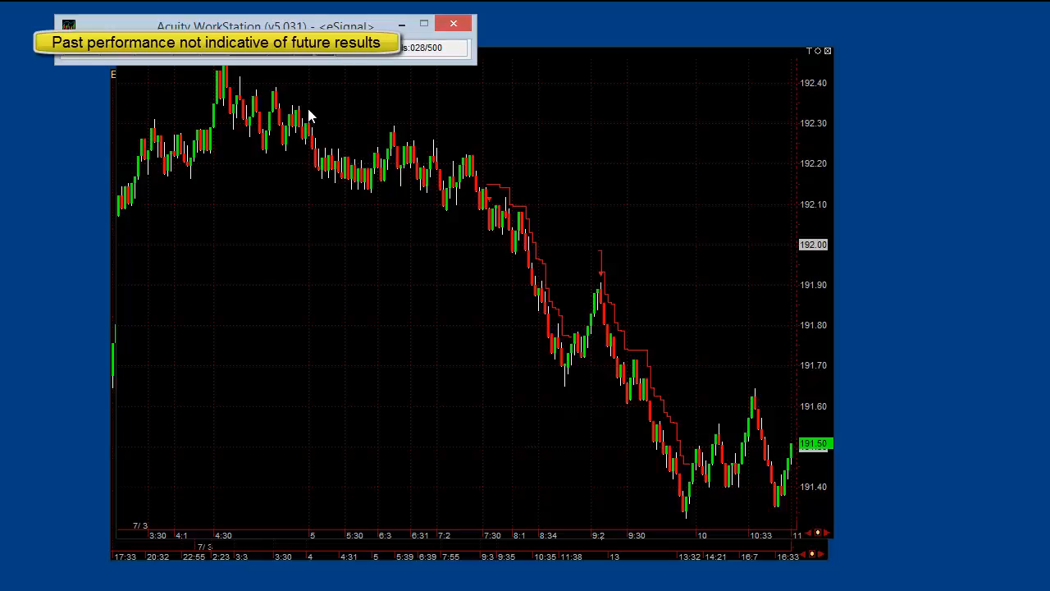
pyautogui.moveTo(272, 167)
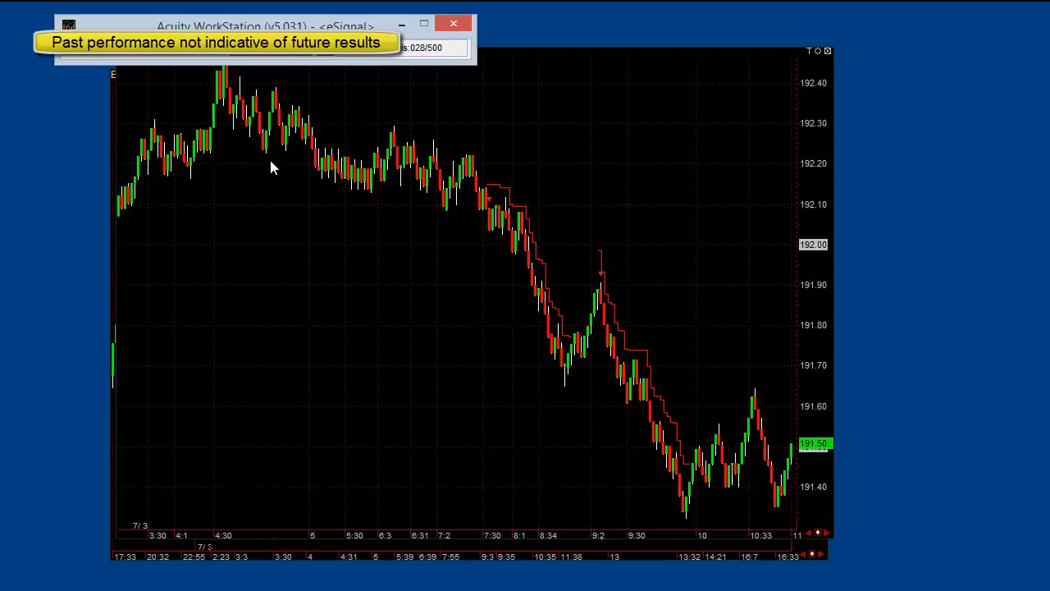
pyautogui.moveTo(256, 282)
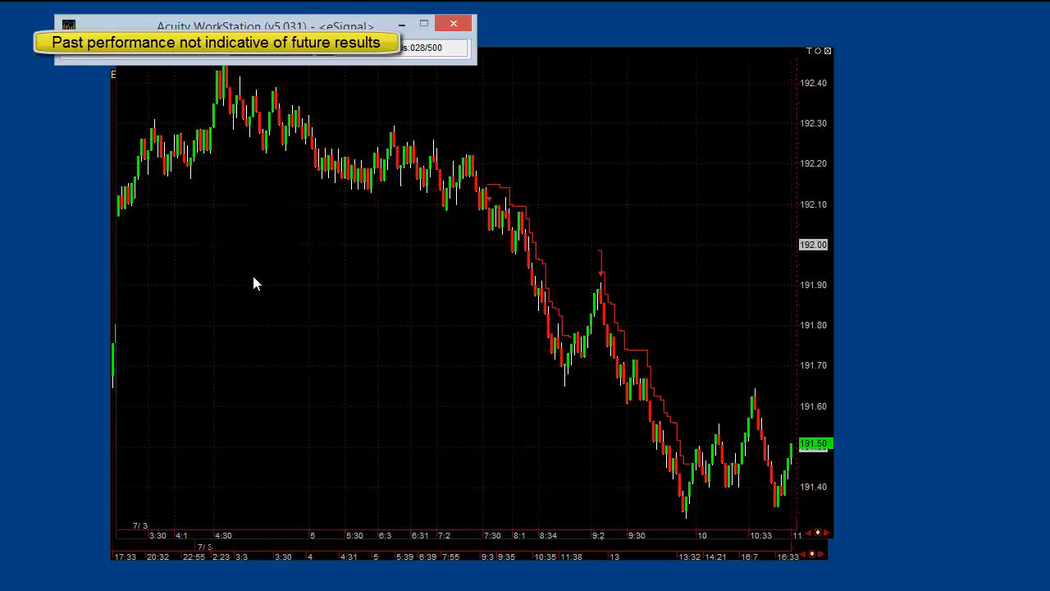
pyautogui.moveTo(344, 348)
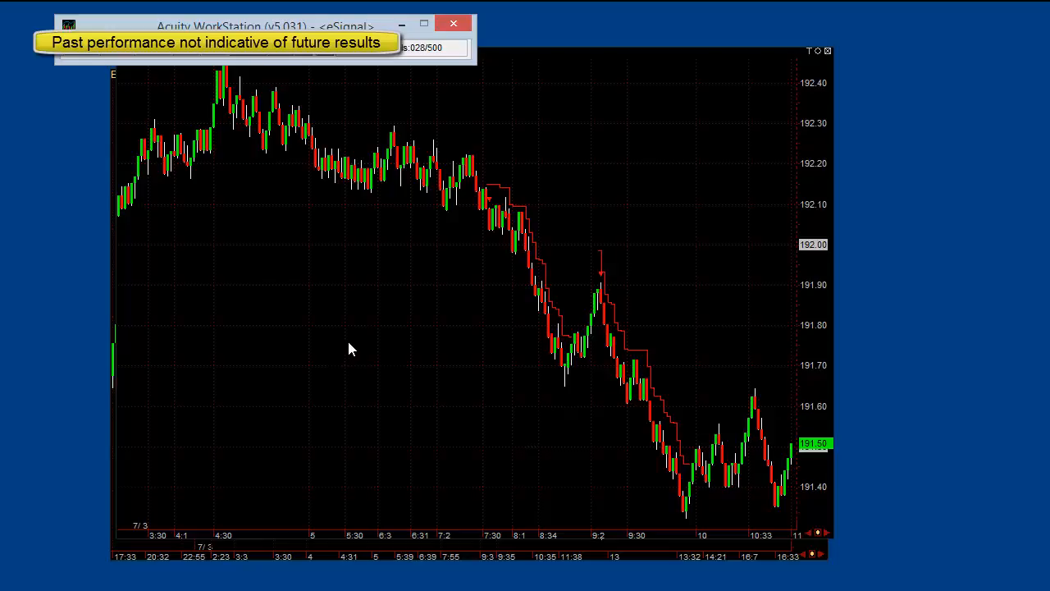
pyautogui.moveTo(358, 351)
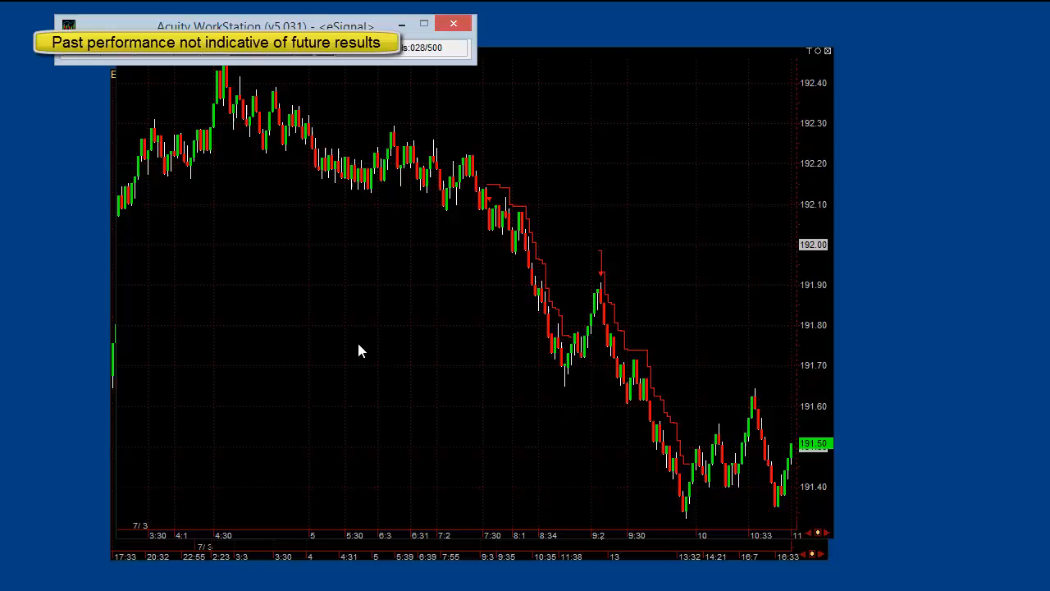
pyautogui.moveTo(452, 302)
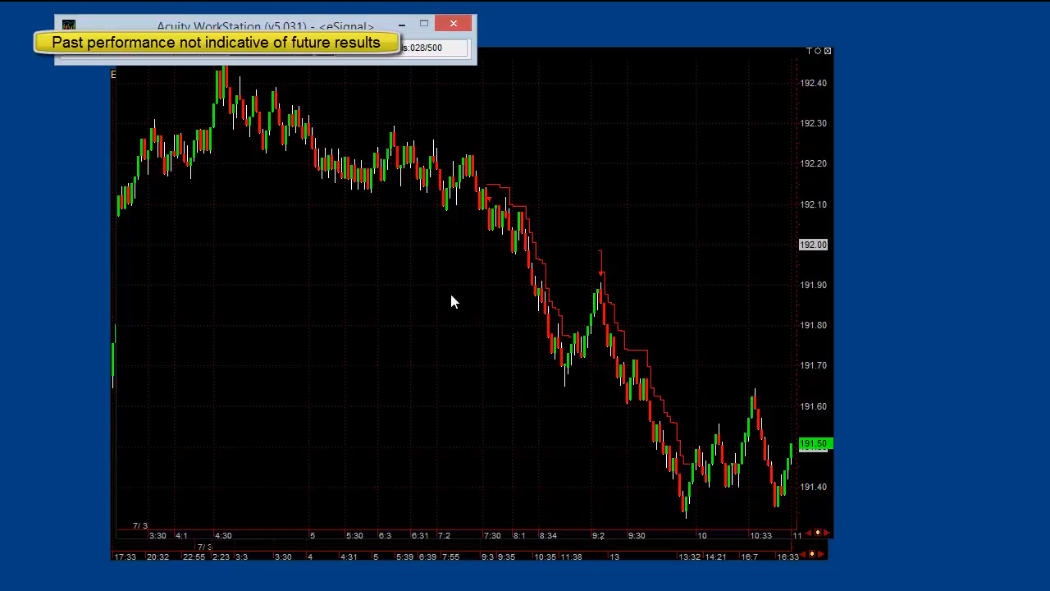
pyautogui.moveTo(402, 221)
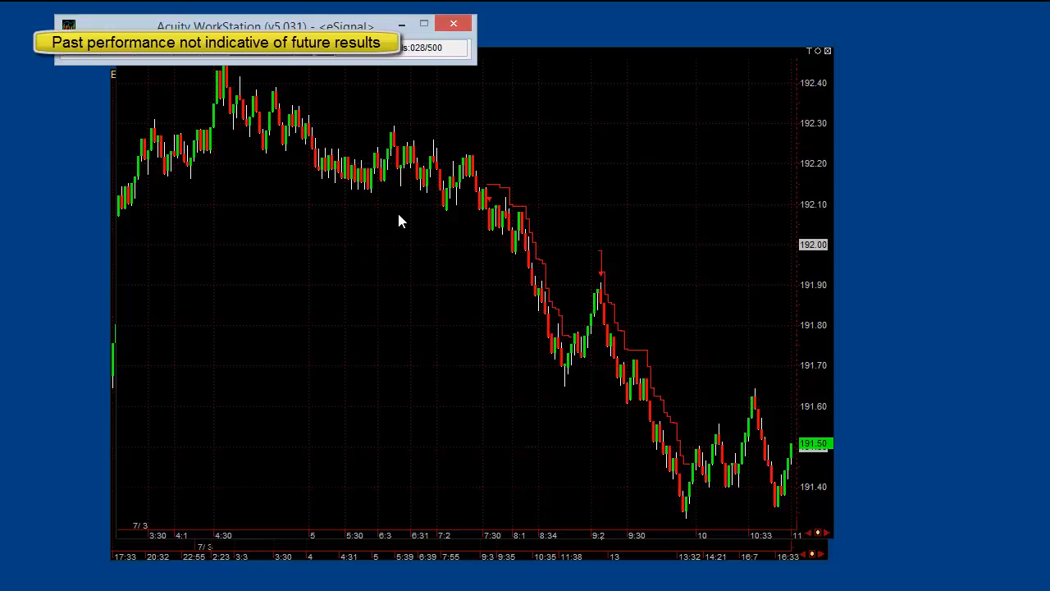